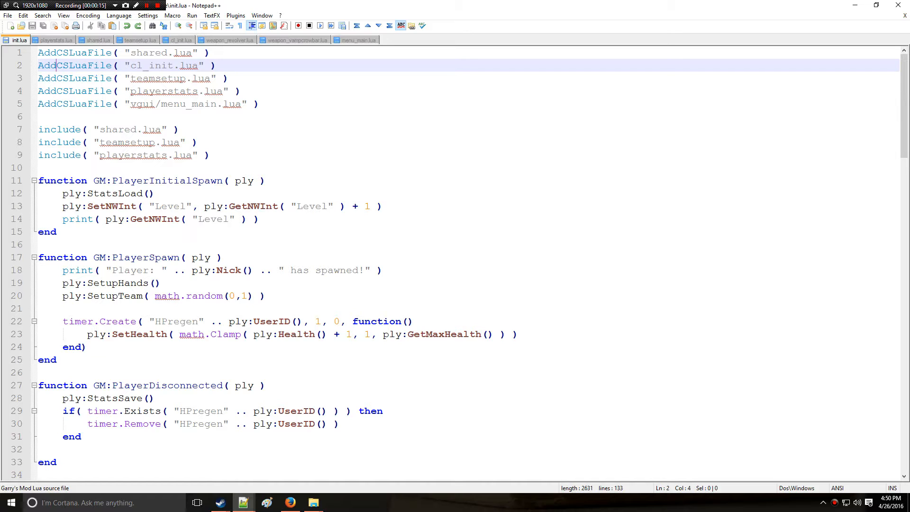
Switch to playerstats.lua to view its StatsSave and StatsLoad functions
left_click(57, 40)
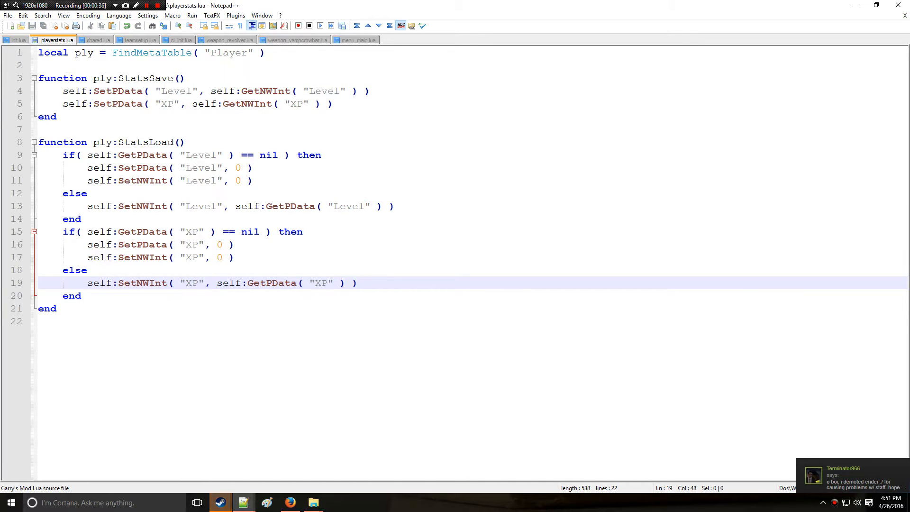
left_click(16, 52)
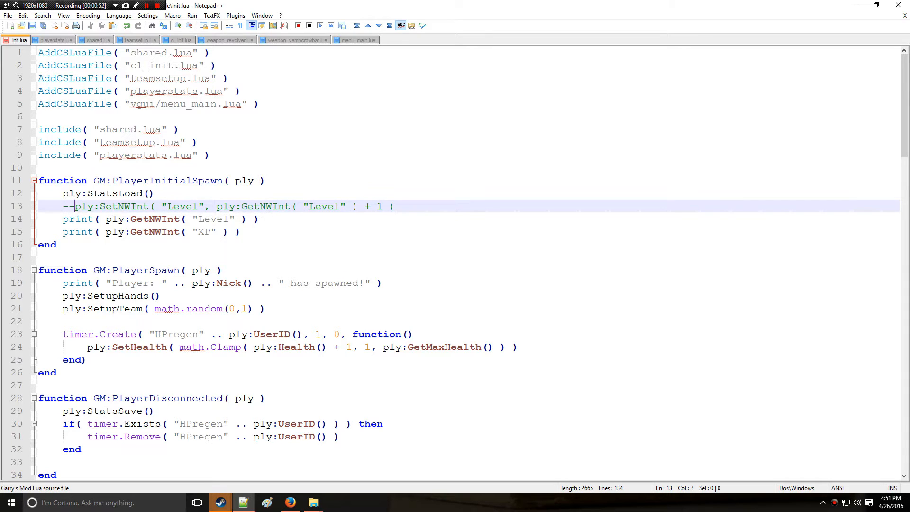
Label the PlayerInitialSpawn prints "Level: " and "XP: ", then return to playerstats.lua
type("\"\"")
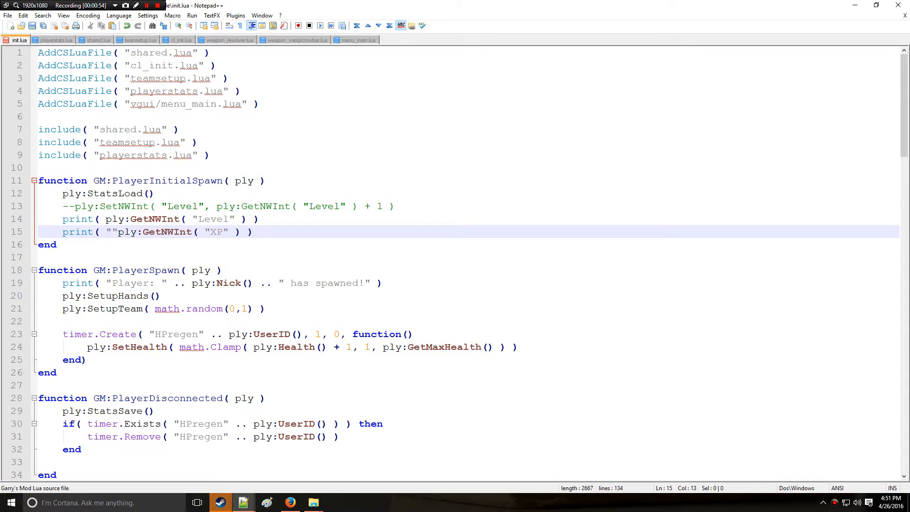
type("XP:")
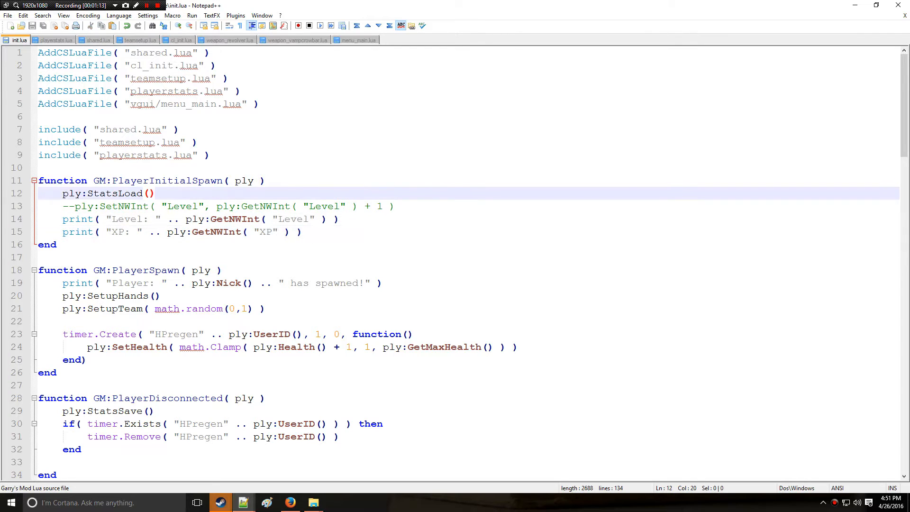
left_click(56, 40)
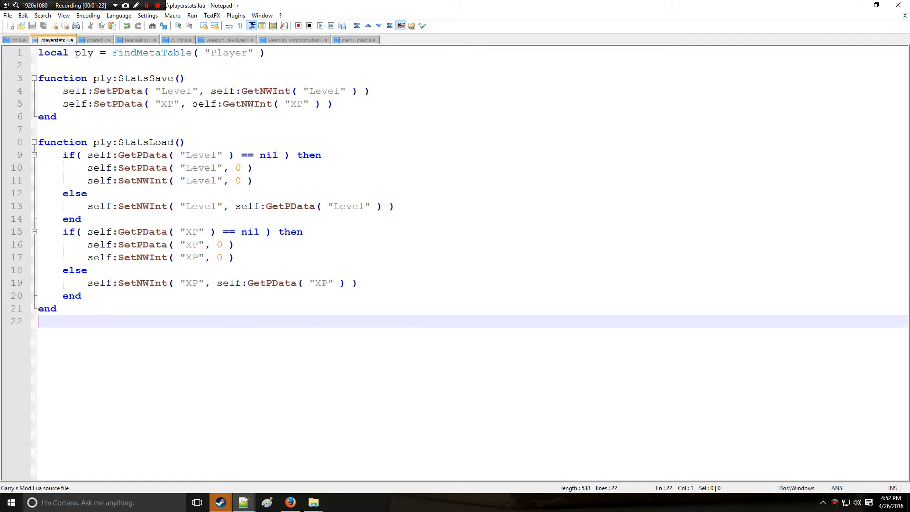
Write function ply:StatsAddXp( n ) setting networked XP to GetNWInt( "XP" ) + n
type("function")
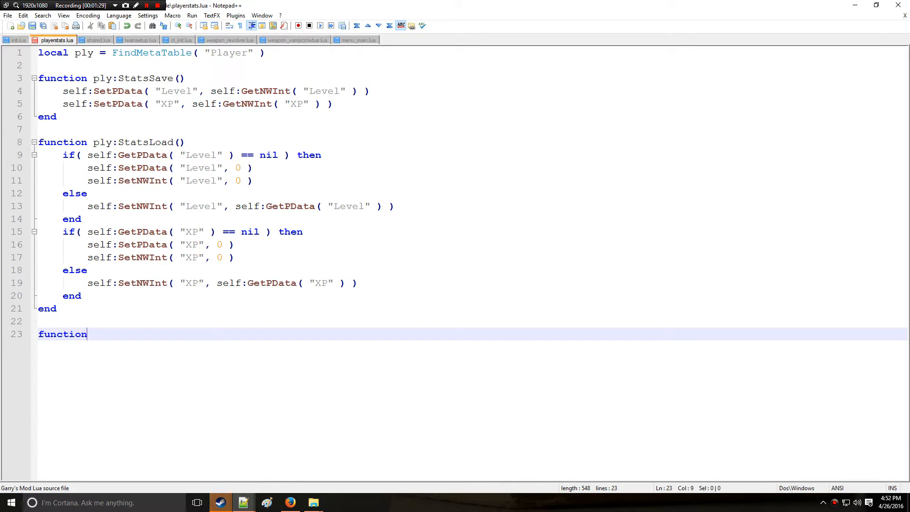
type("Stat")
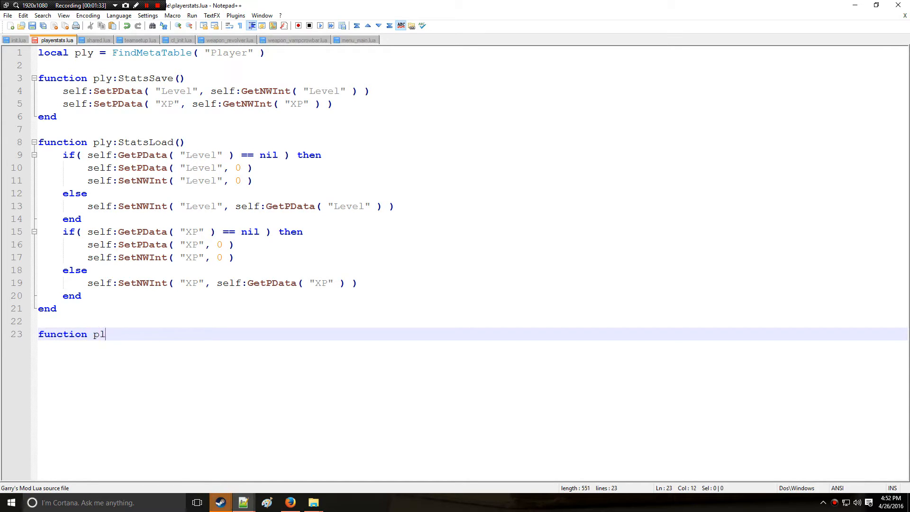
type("y:Stats")
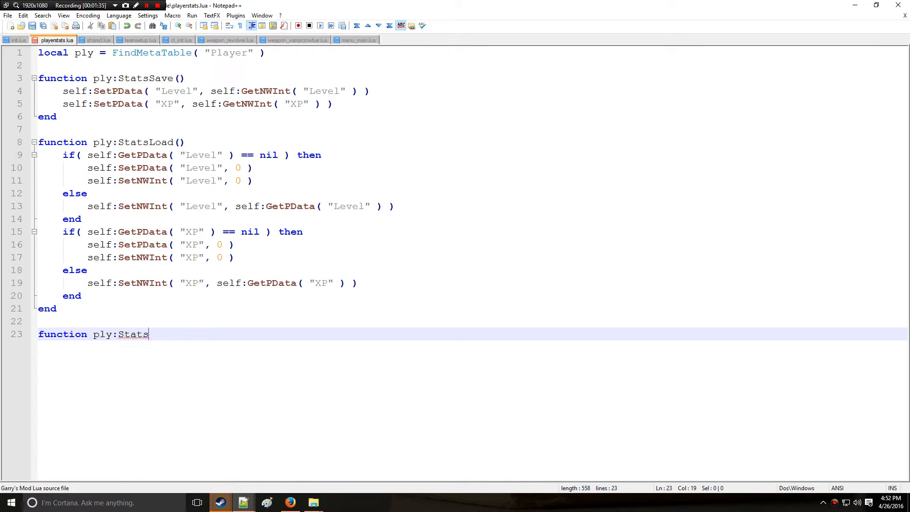
type("AddXp")
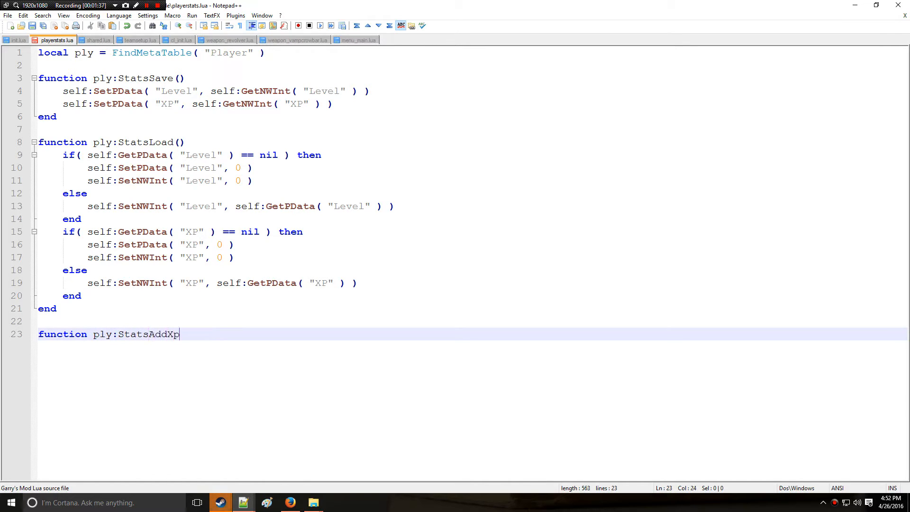
type("( n )")
type("end")
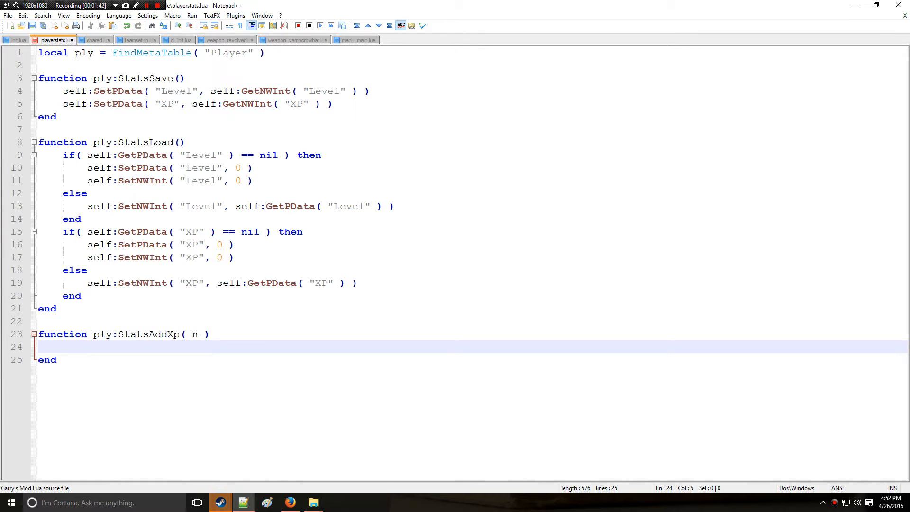
type("self")
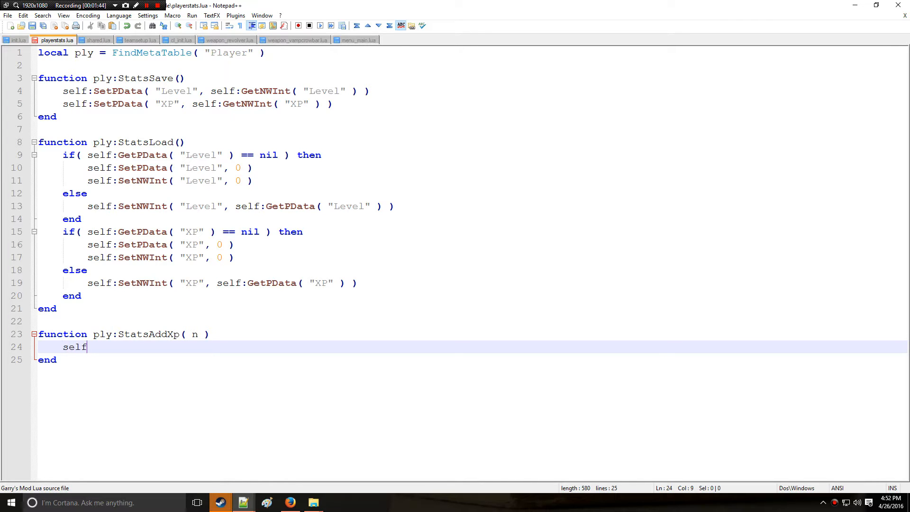
type(":SetNW")
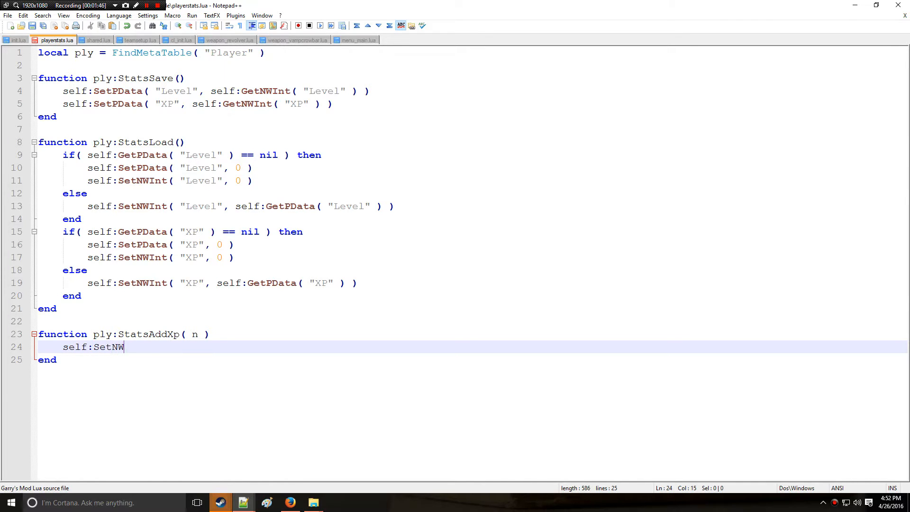
type("Int( \"XP\")")
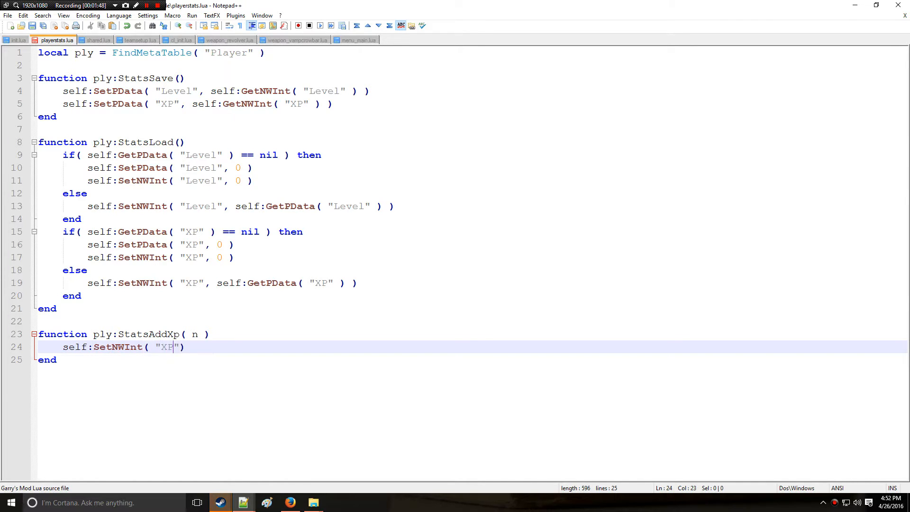
type(", self:")
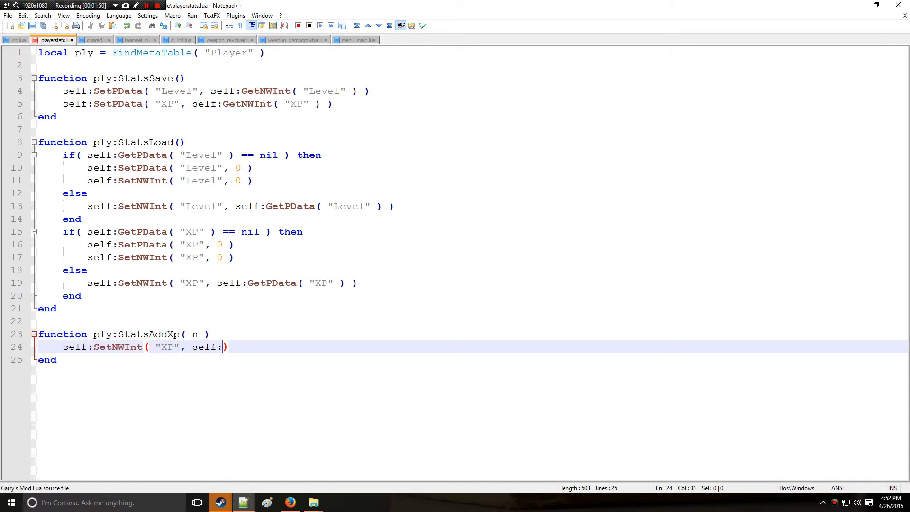
type("GetNWInt( \"XP")
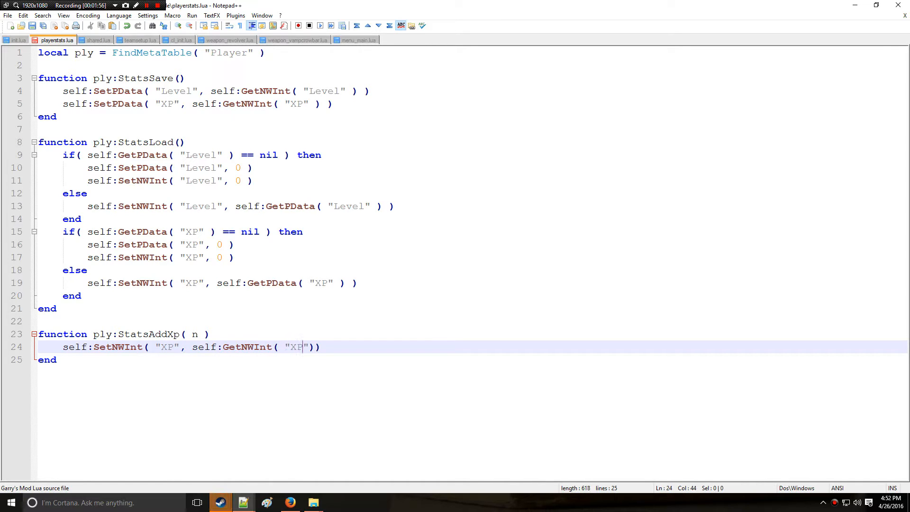
type(") +")
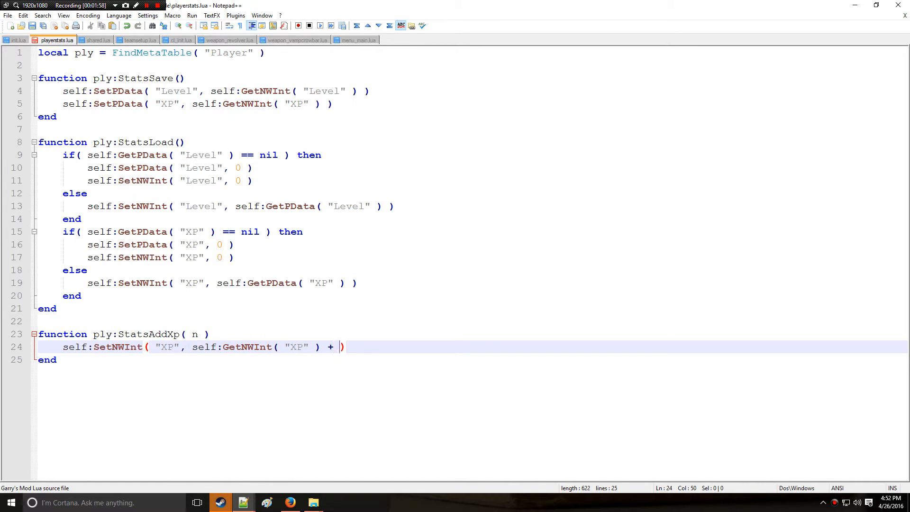
type("n")
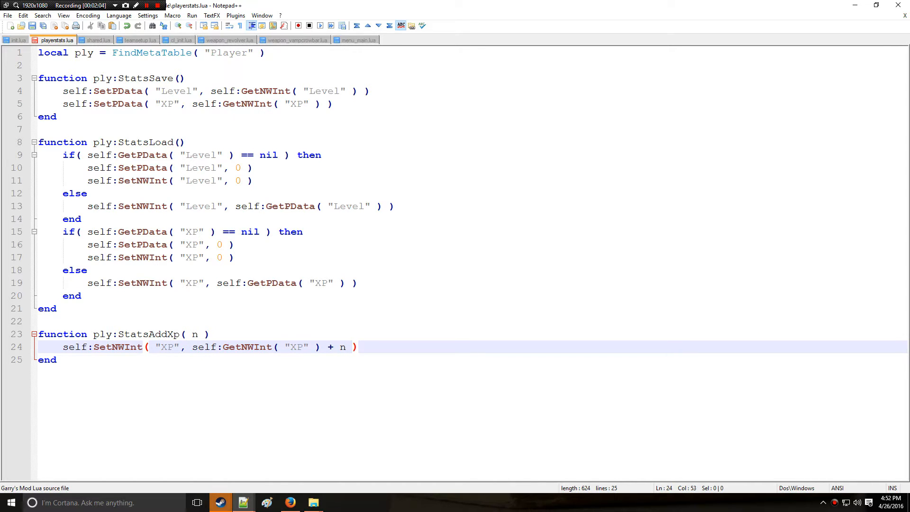
Begin an if statement checking tonumber of the player's XP is greater than 99
type("if")
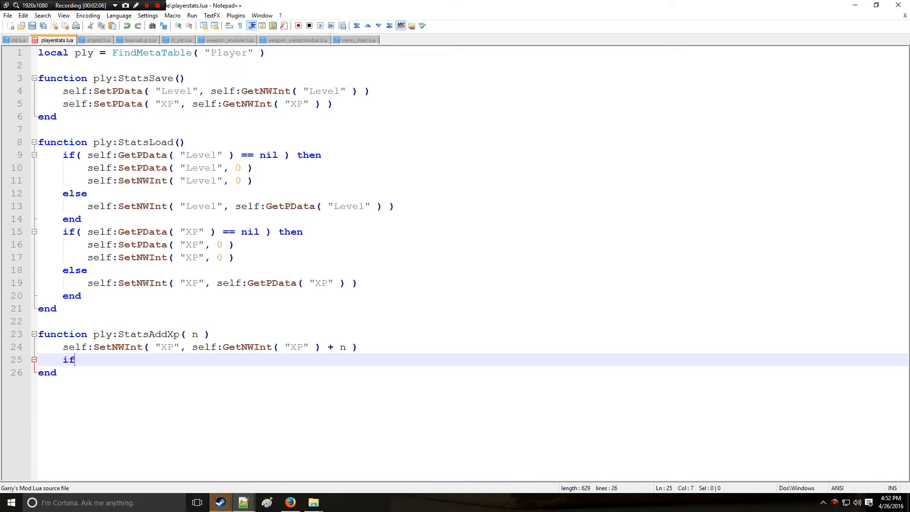
type("( toname)")
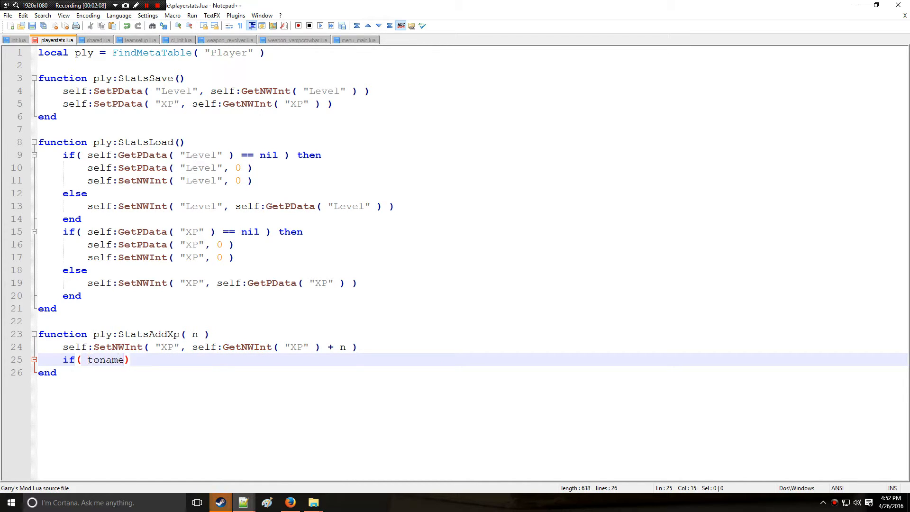
key("BackSpace")
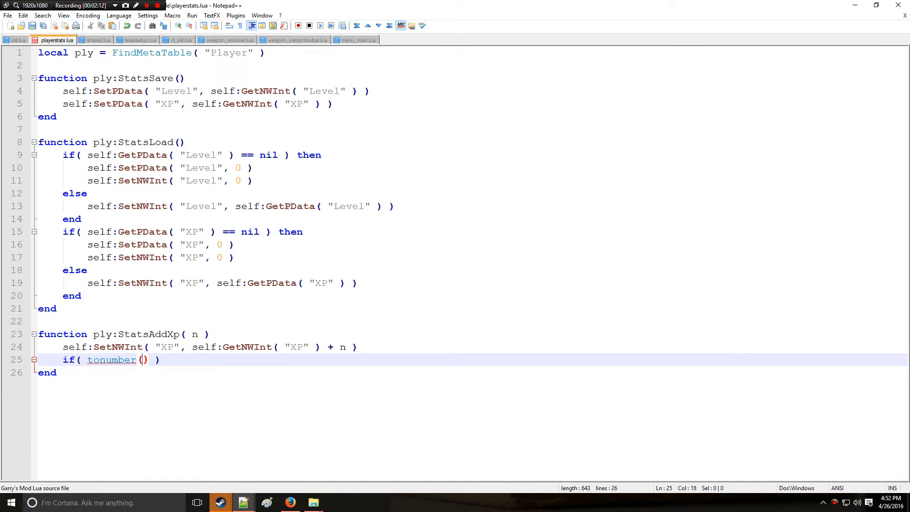
type("self")
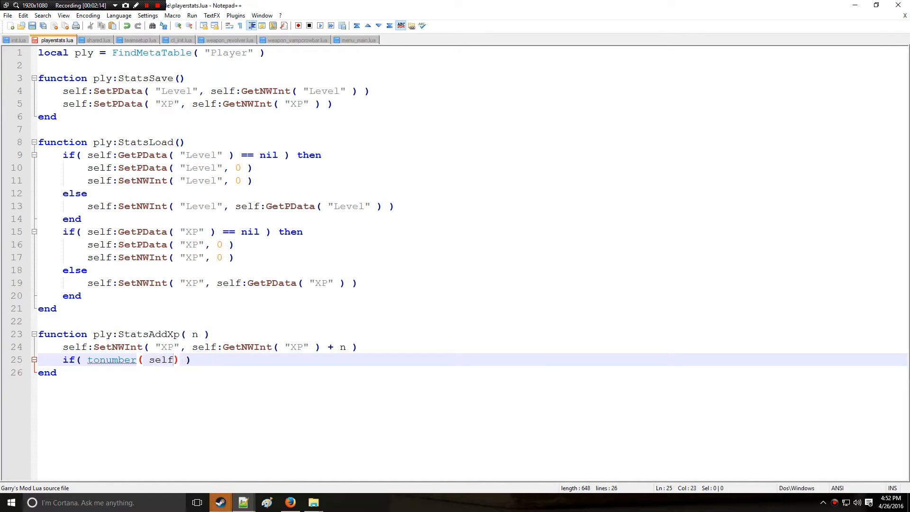
type(":GetNw")
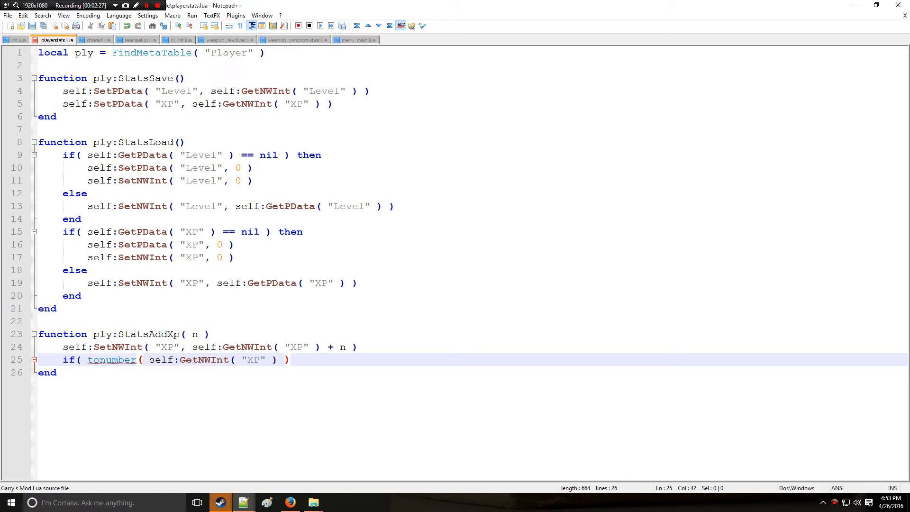
type(">")
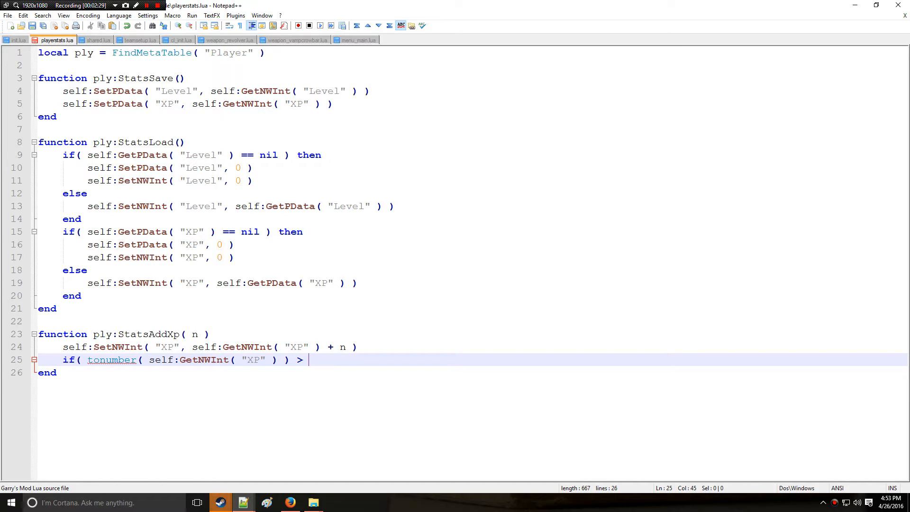
type("99")
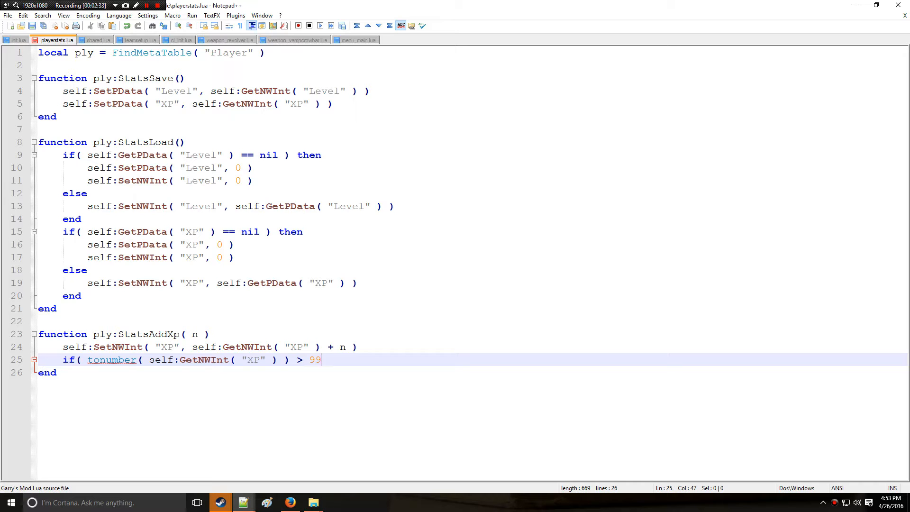
left_click_drag(322, 360, 311, 359)
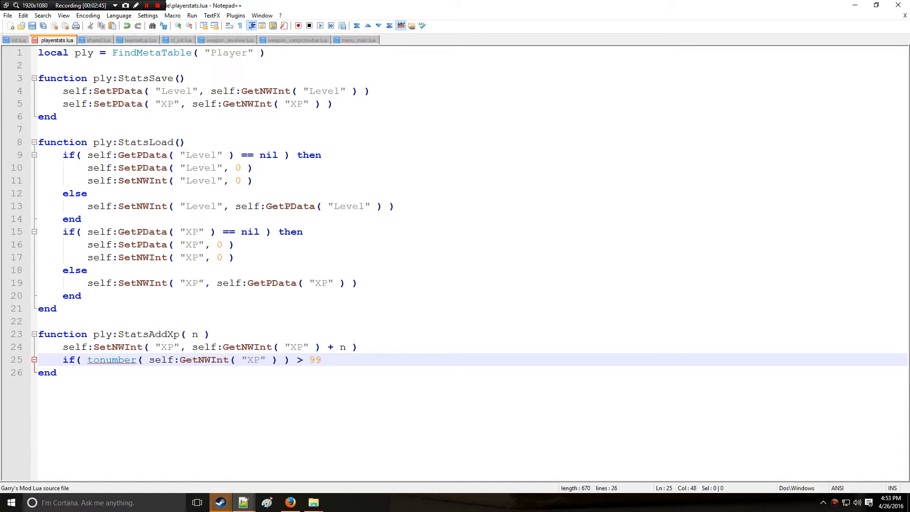
Add the Level below 10 condition with 'then' and close the block
type("&&")
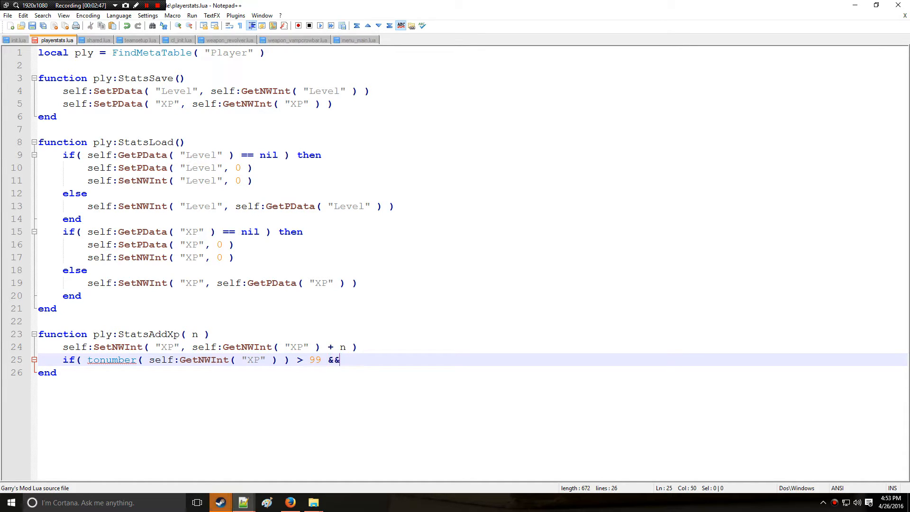
type("\" \"")
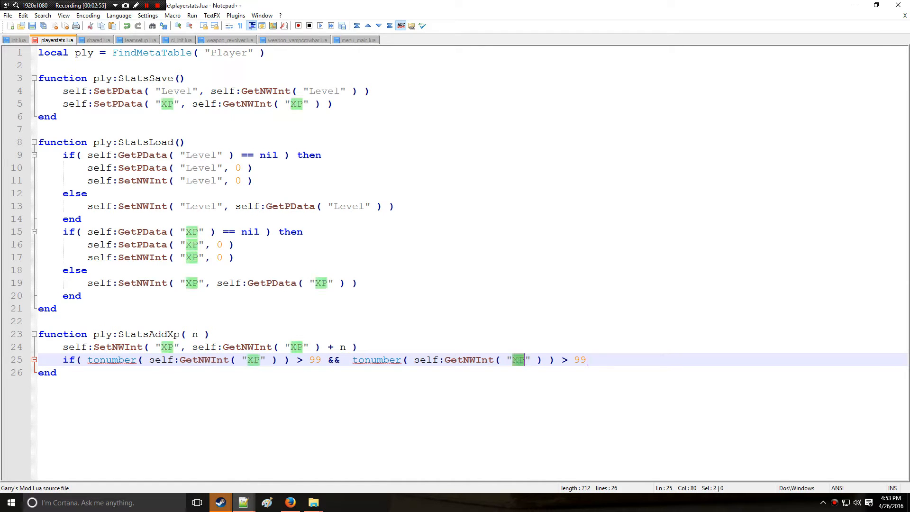
type("Leve")
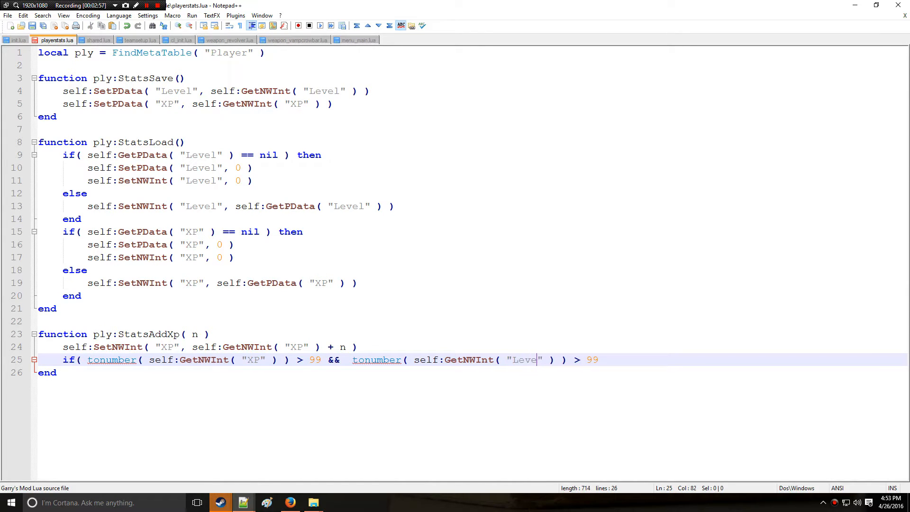
type("l")
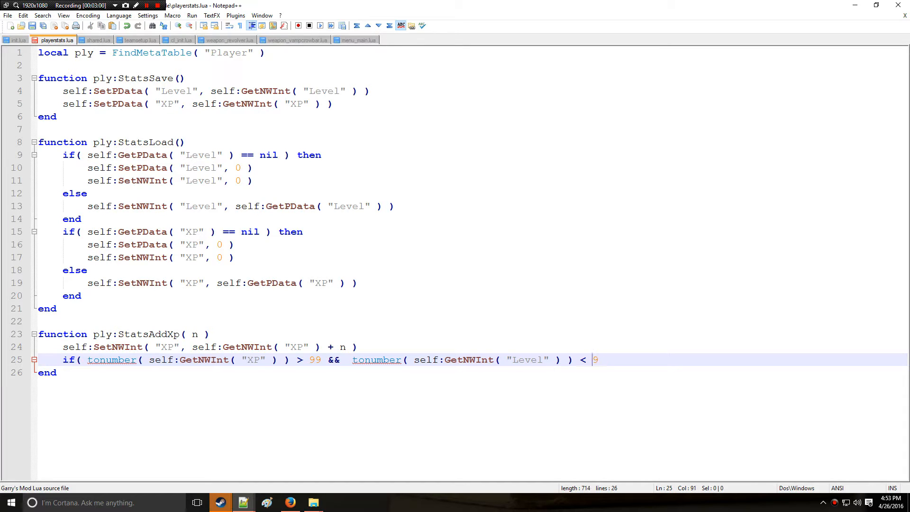
type("0")
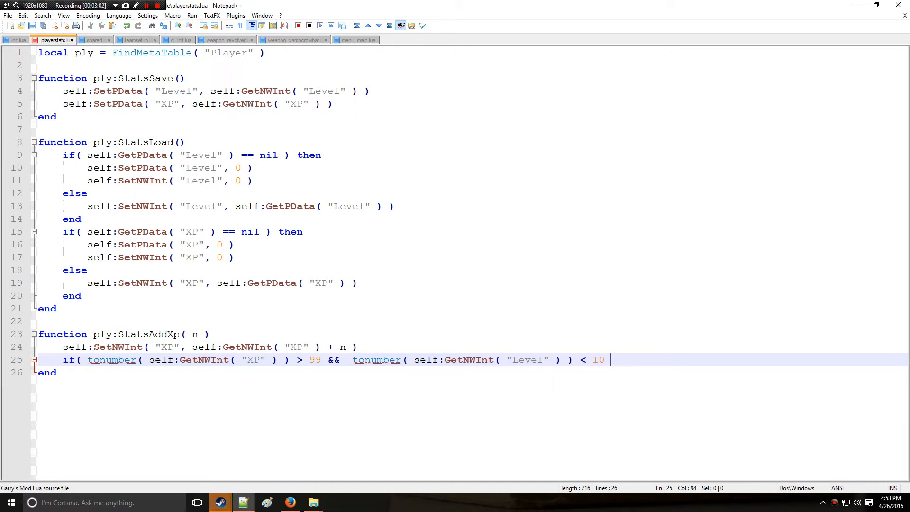
type("then")
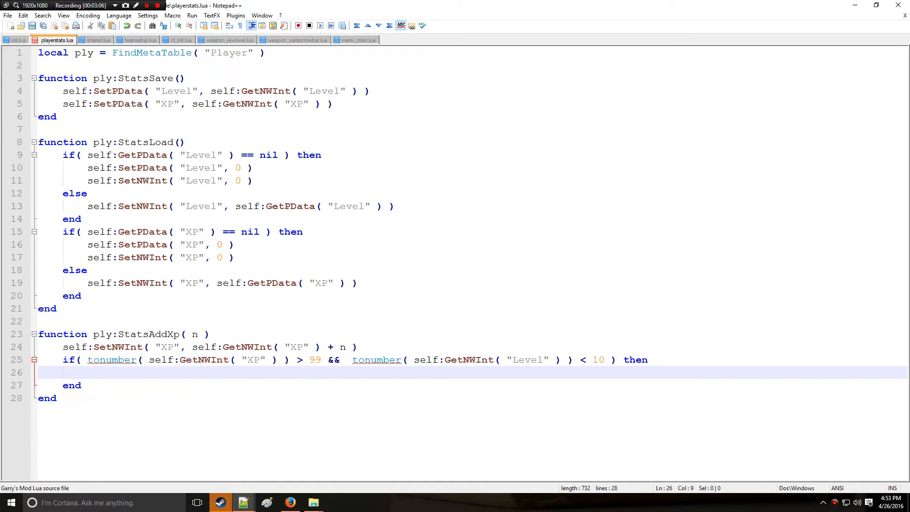
Inside the if block, declare local tempxp = self:GetNWInt( "XP" ) - 100
type("loca")
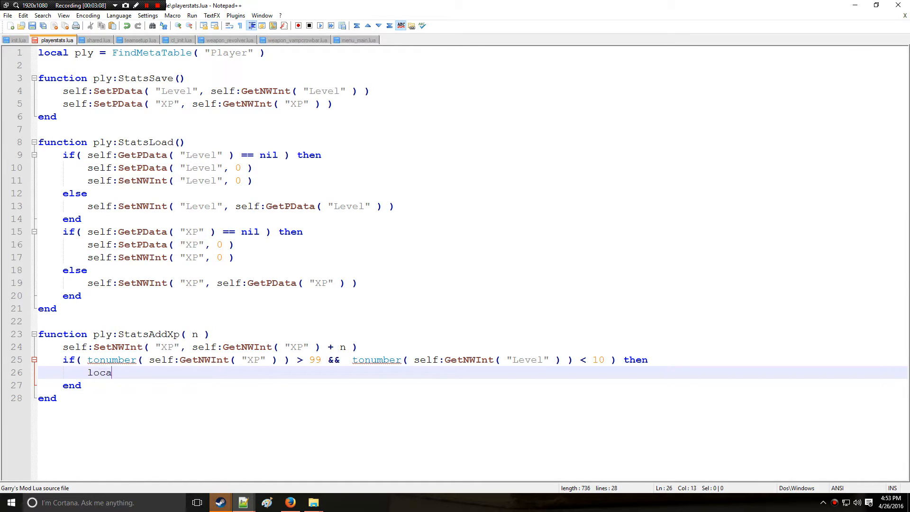
type("l tempxp")
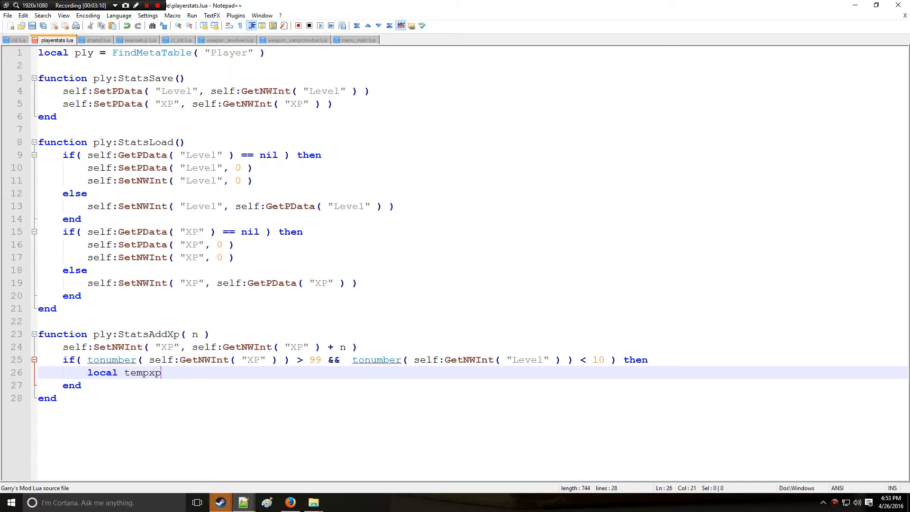
type("= s")
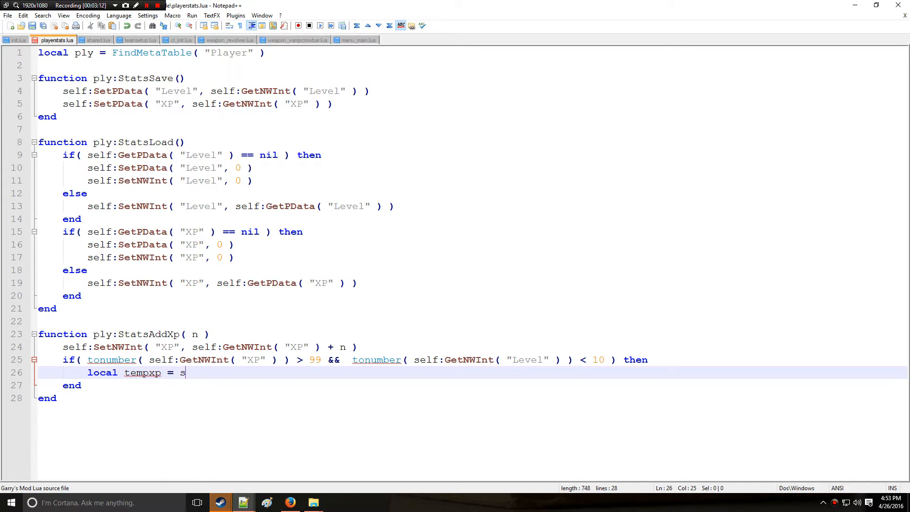
type("elf:")
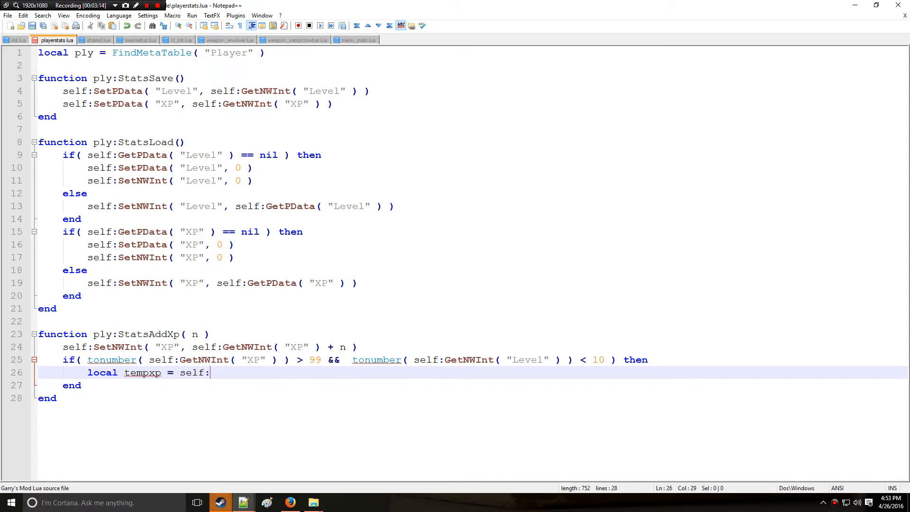
type("GetNWInt( \"")
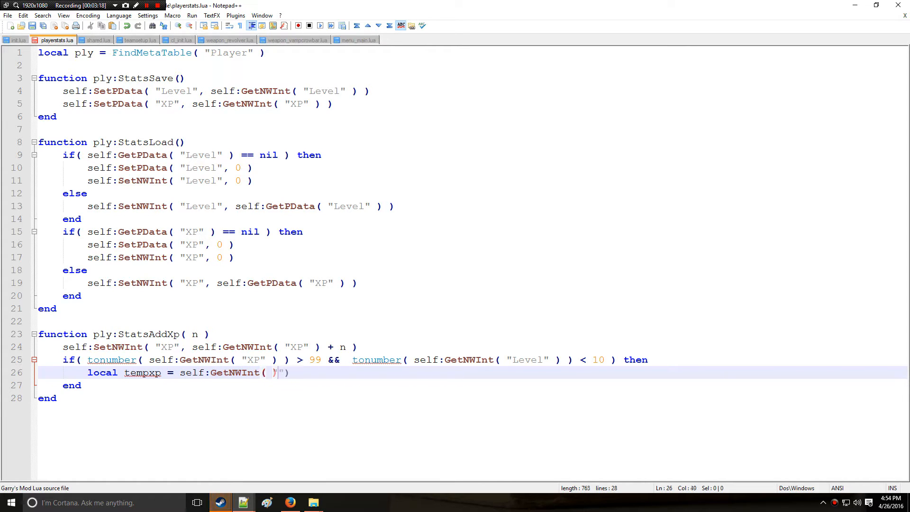
type("\"XP\"")
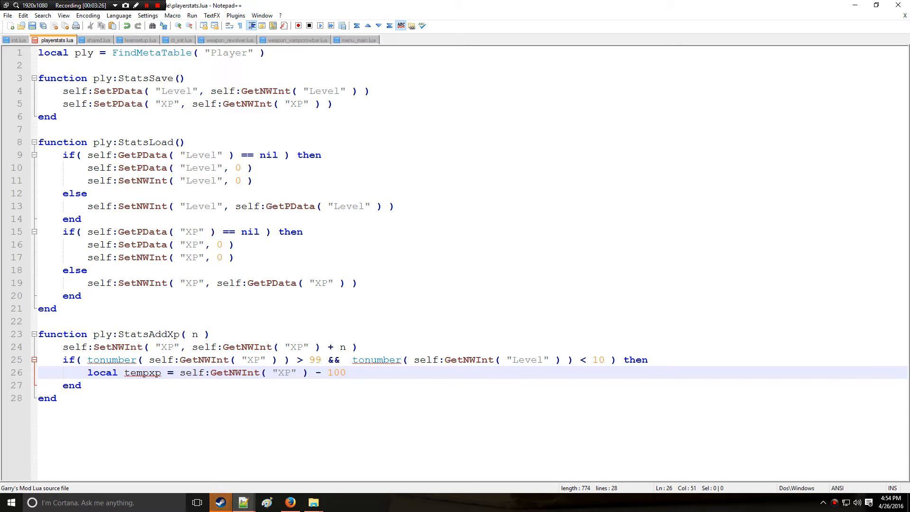
left_click_drag(181, 372, 309, 372)
type("f")
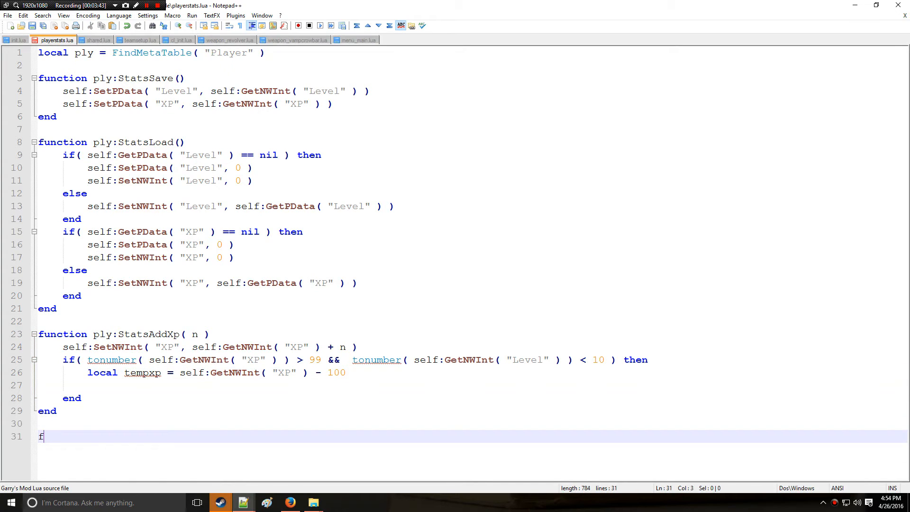
Add function ply:StatsLevelsUp() with self:SetPData( "XP", 0 ) and an empty if( )
type("unction")
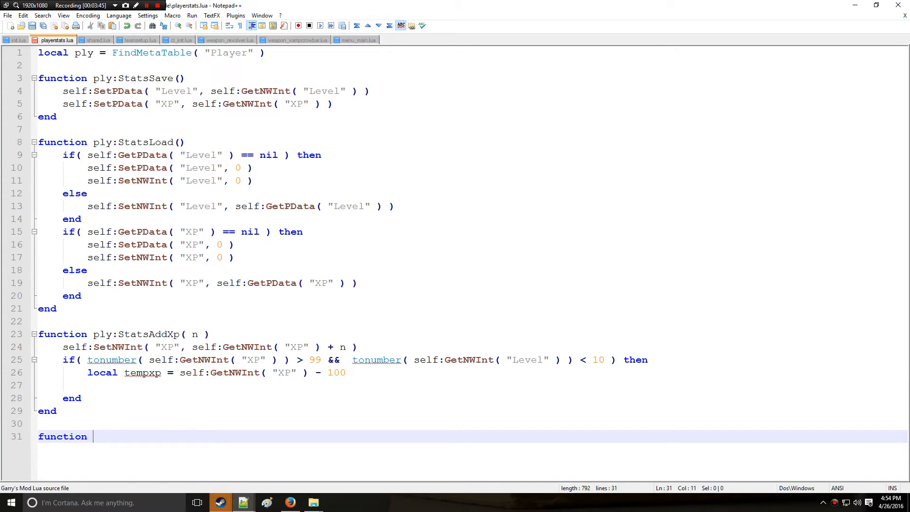
type("ply:S")
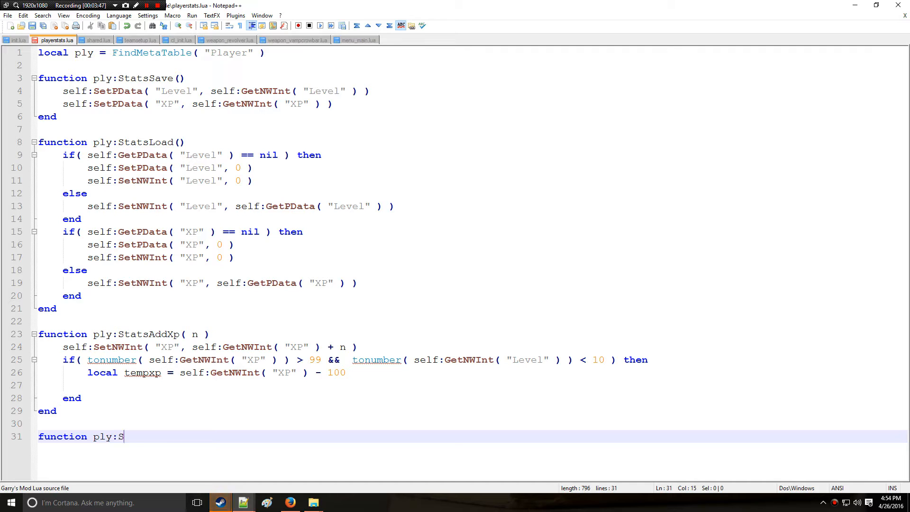
type("tatsLevelsU")
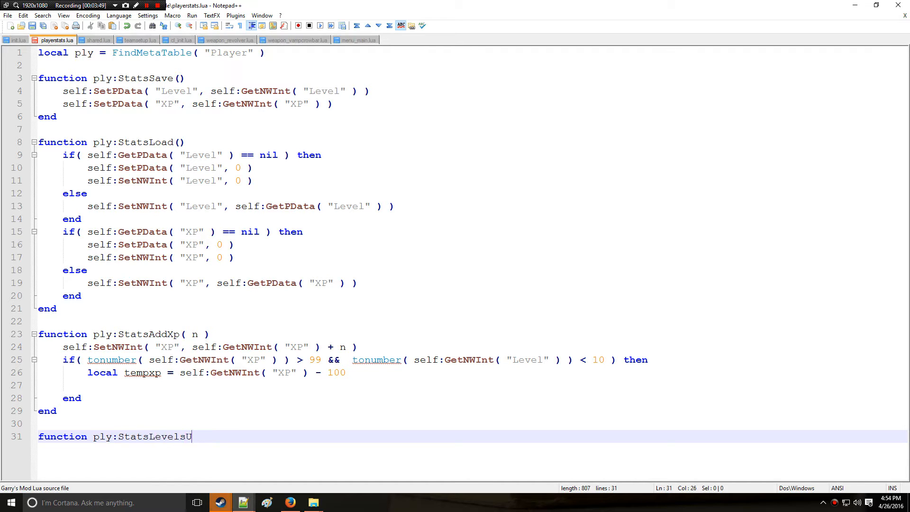
type("P()")
type("end")
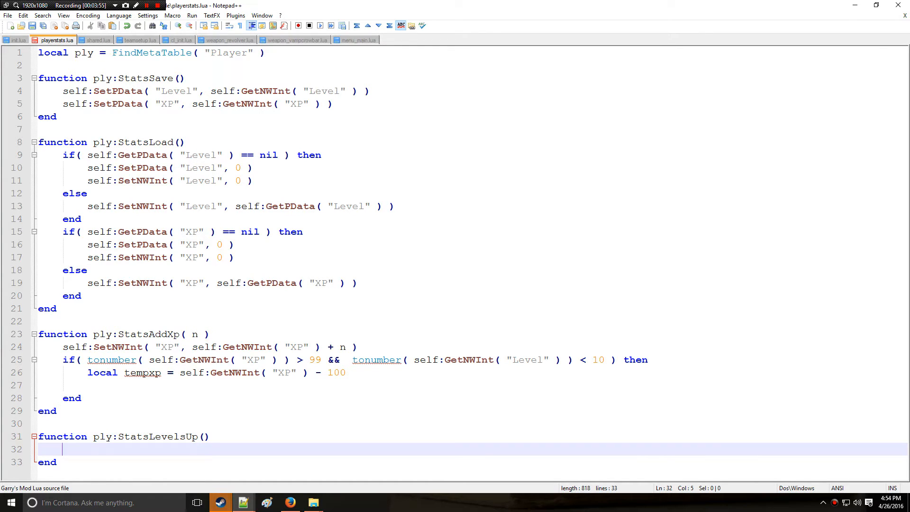
type("self:Se")
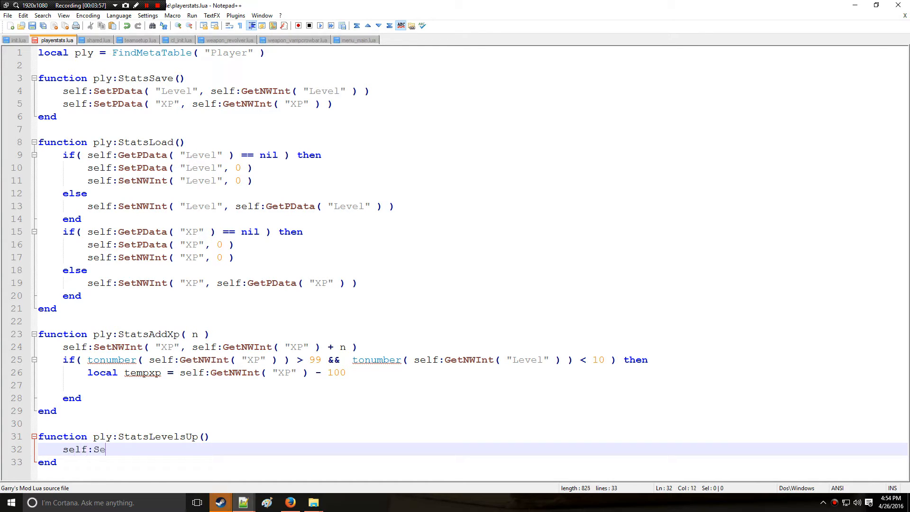
type("tPDat")
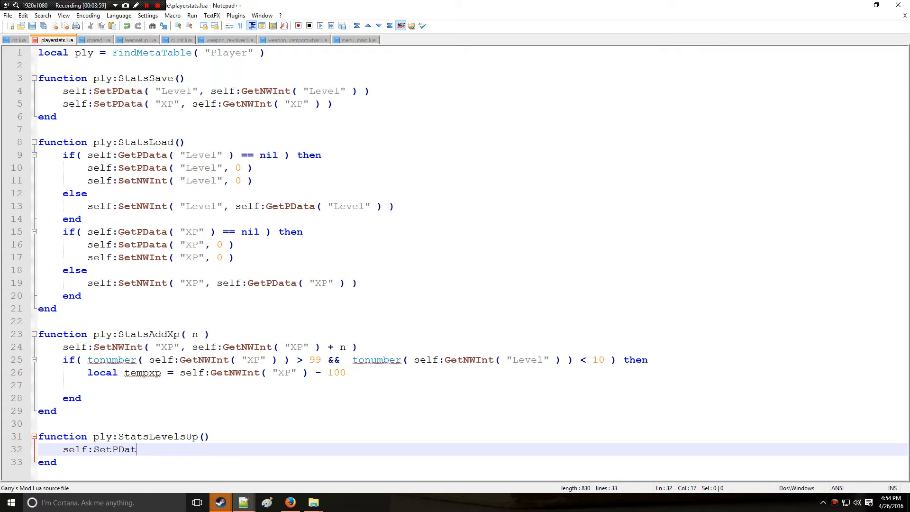
type("a( \"XP\")")
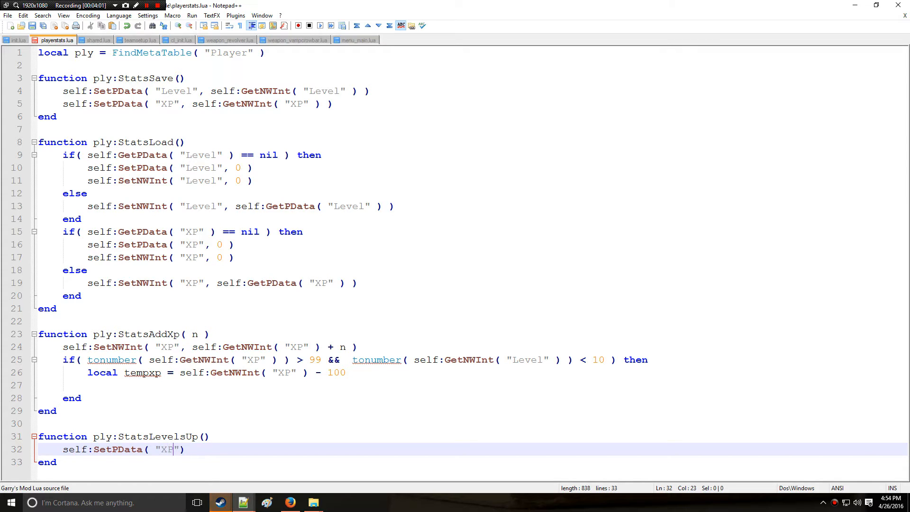
type("\"")
type("if( )")
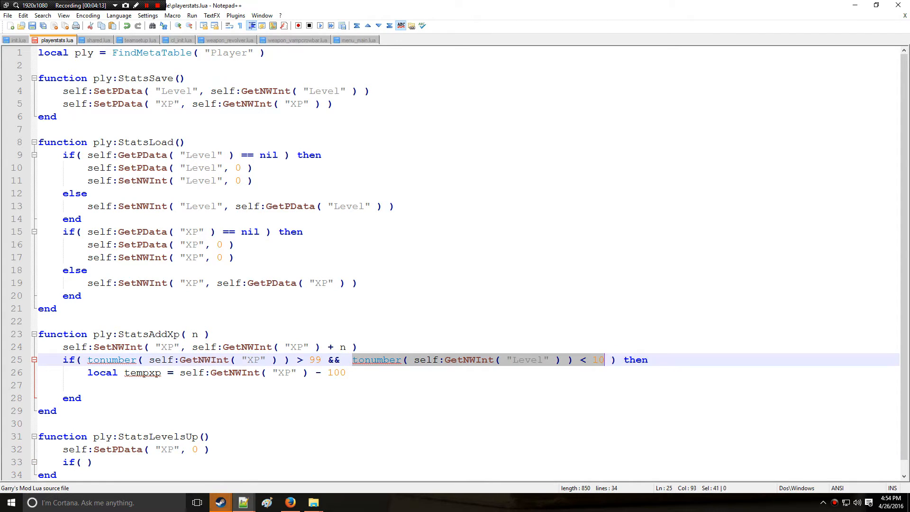
Paste the Level < 10 condition into the empty if, then remove that if line
left_click(75, 461)
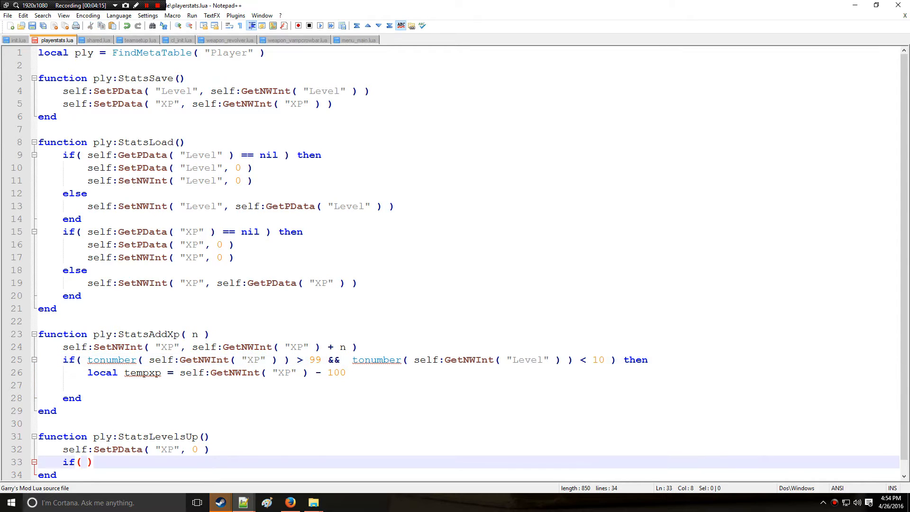
type("tonumber( self:GetNWInt( \"Level\" ) ) < 10")
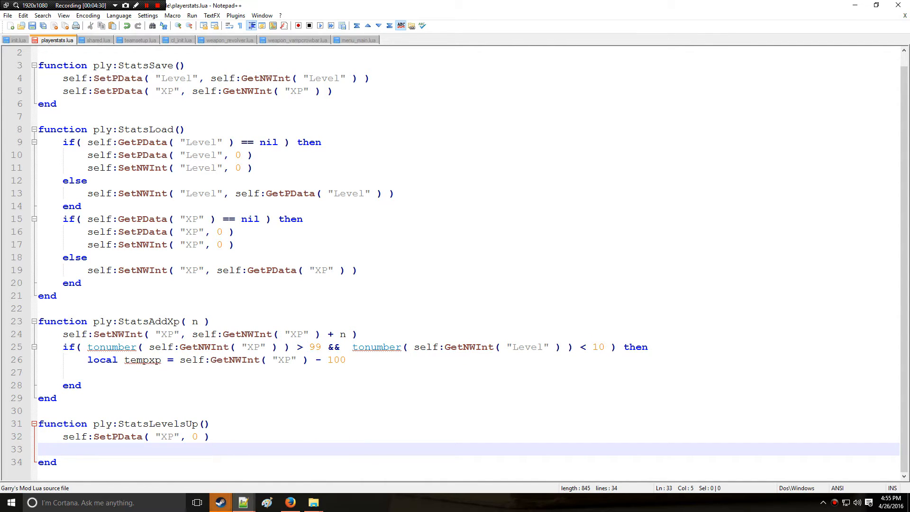
Make StatsLevelsUp play the garrysmod/save_load1.wav sound via self:EmitSound
type("s")
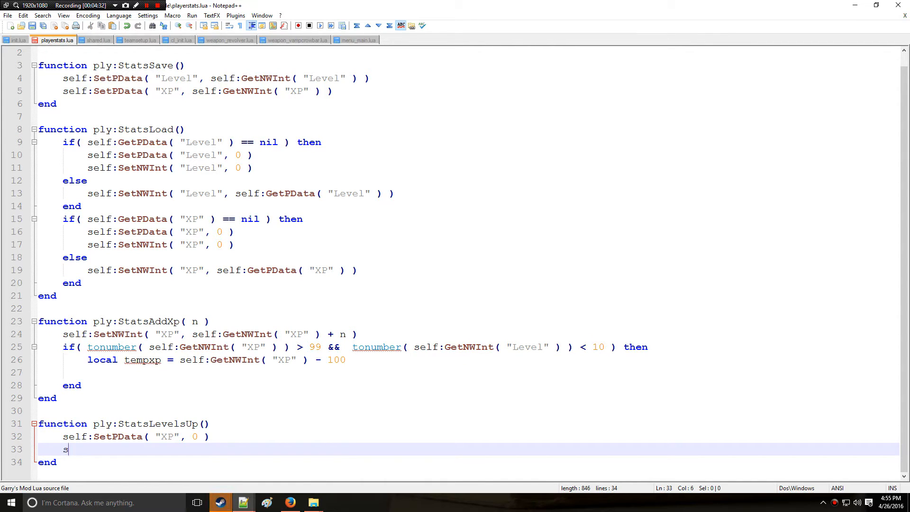
type("elf:")
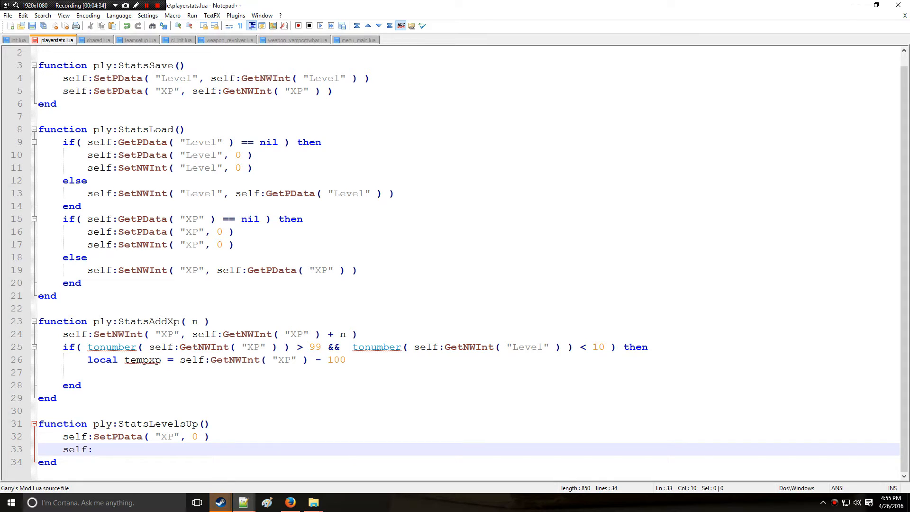
type("EmitSound( \"")
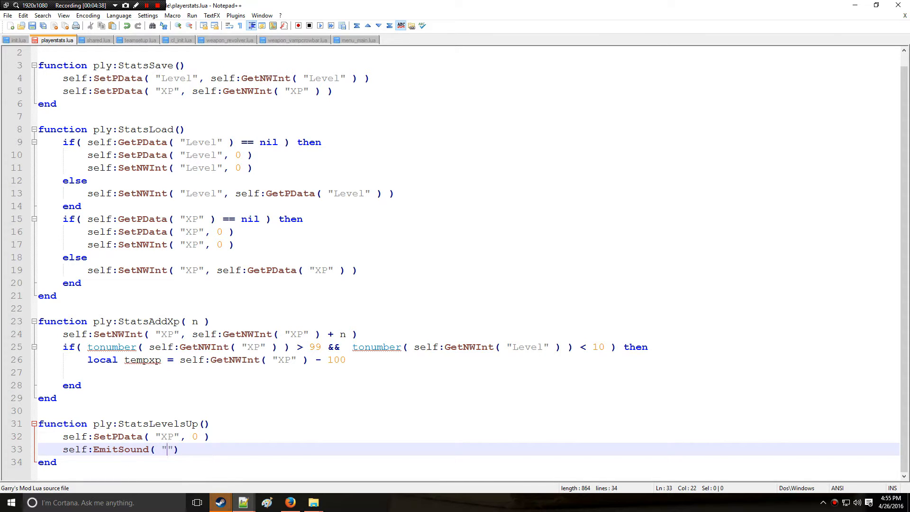
type("garrysmod")
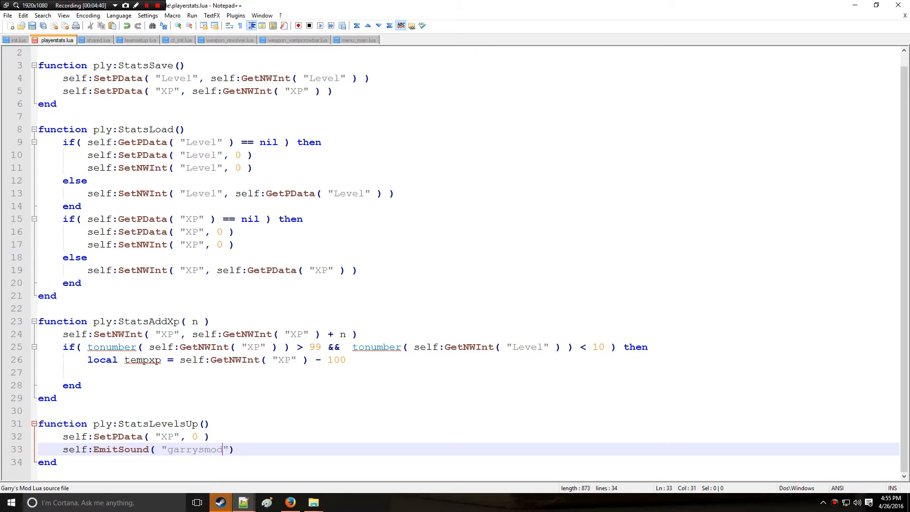
type("/save_load")
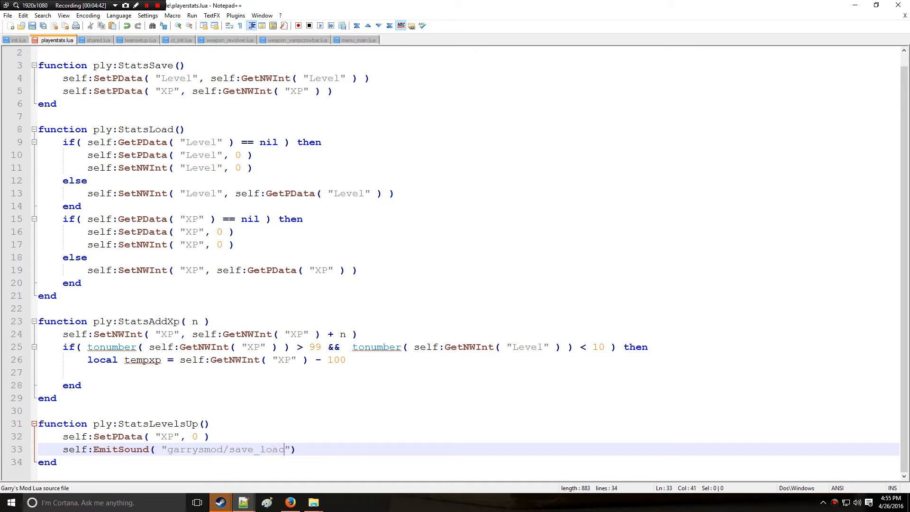
type("1.wav")
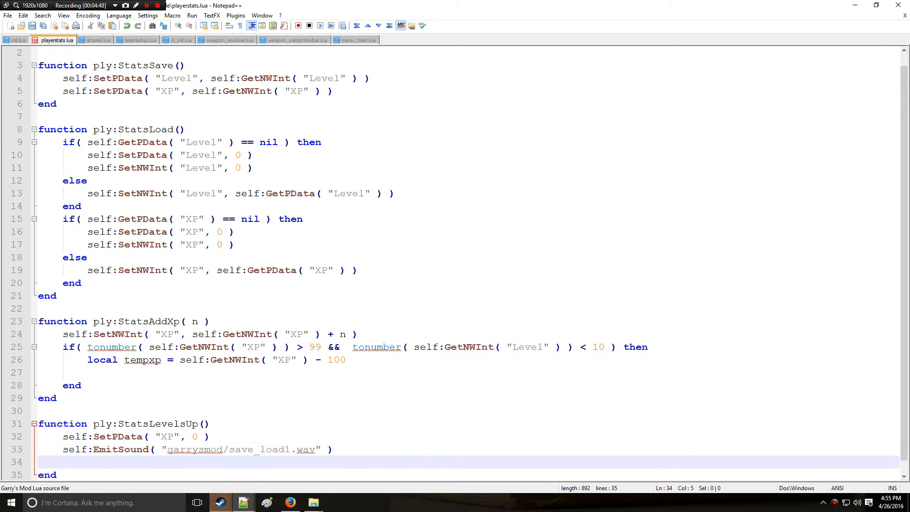
Set the networked Level to its current Level plus 1, removing the stray backtick
type("self:")
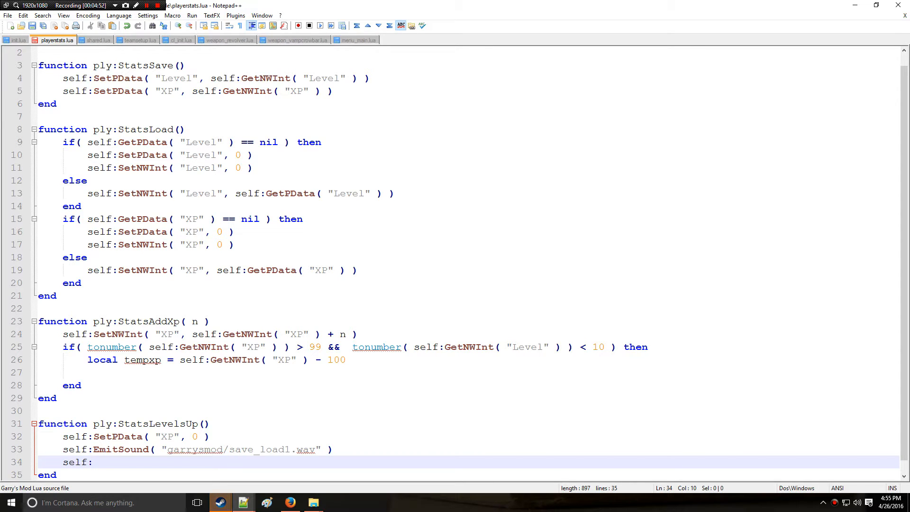
type("SetNW")
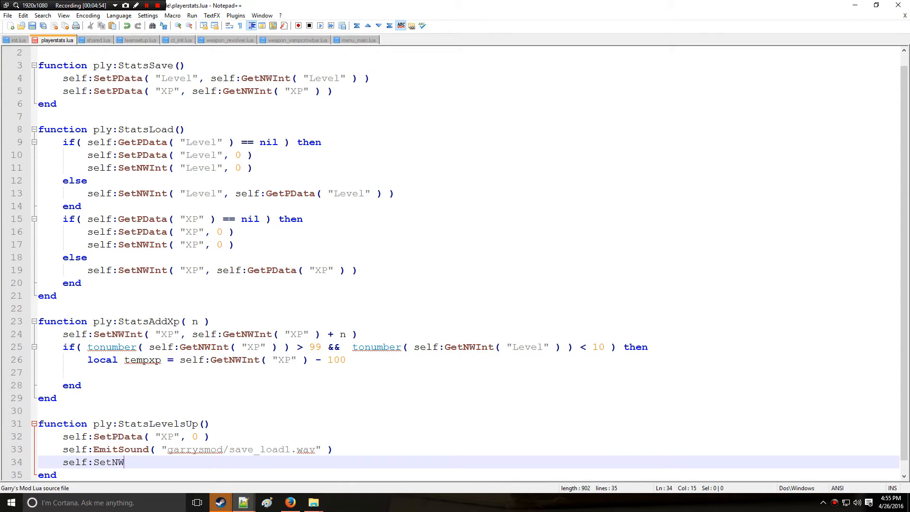
type("Int( \"\"")
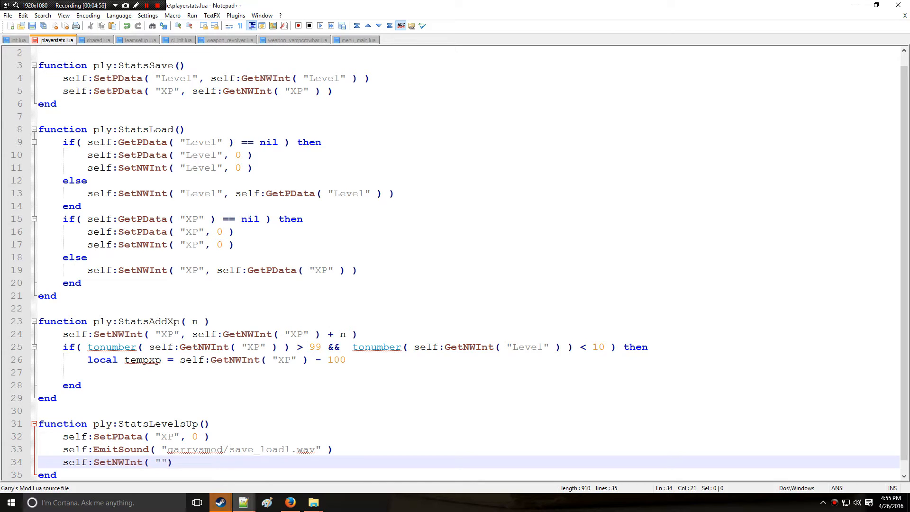
type("Level\",")
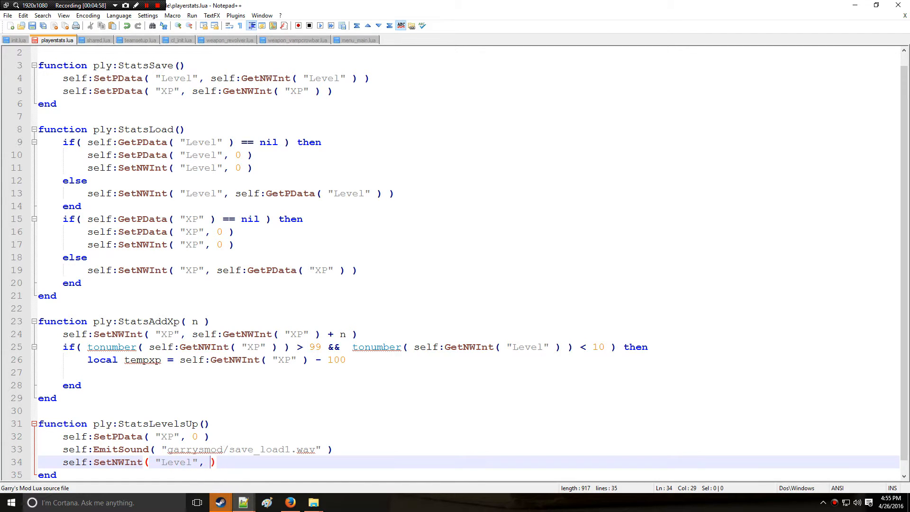
type("self:")
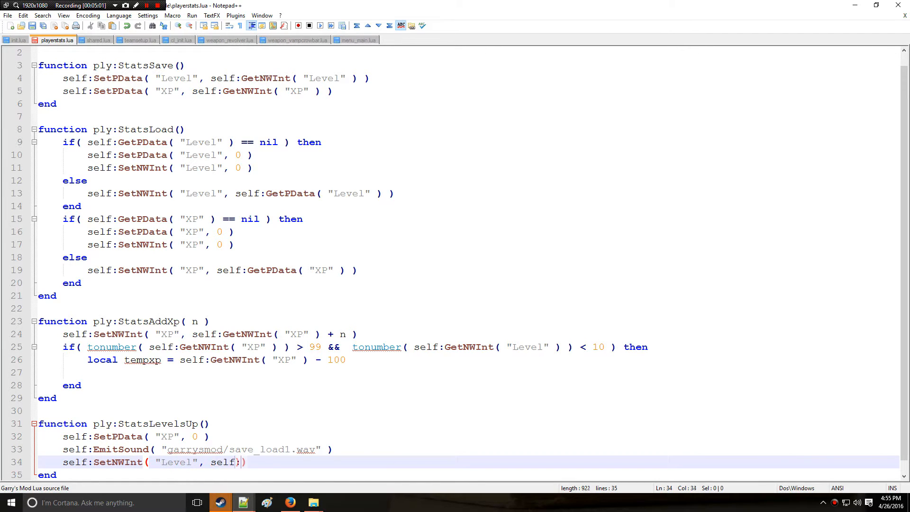
type("GetNWInt")
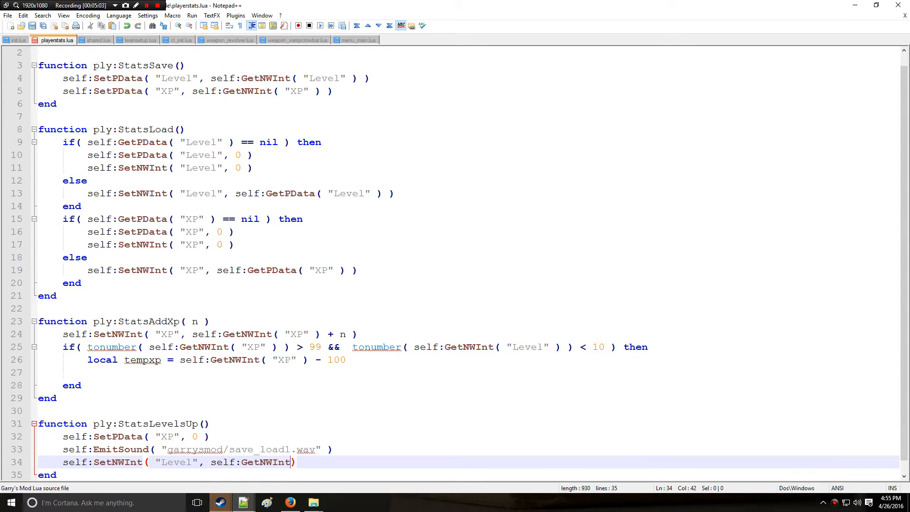
type("( \"leveL\")")
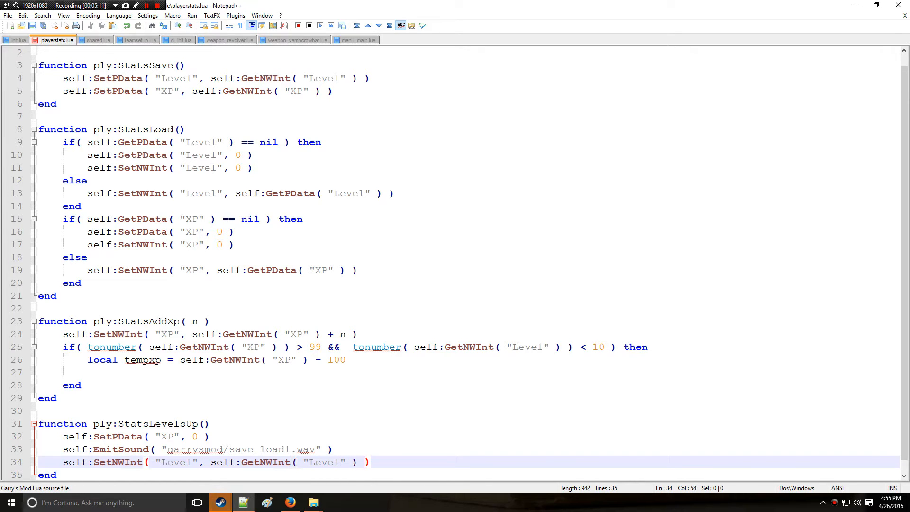
type("+ 1`")
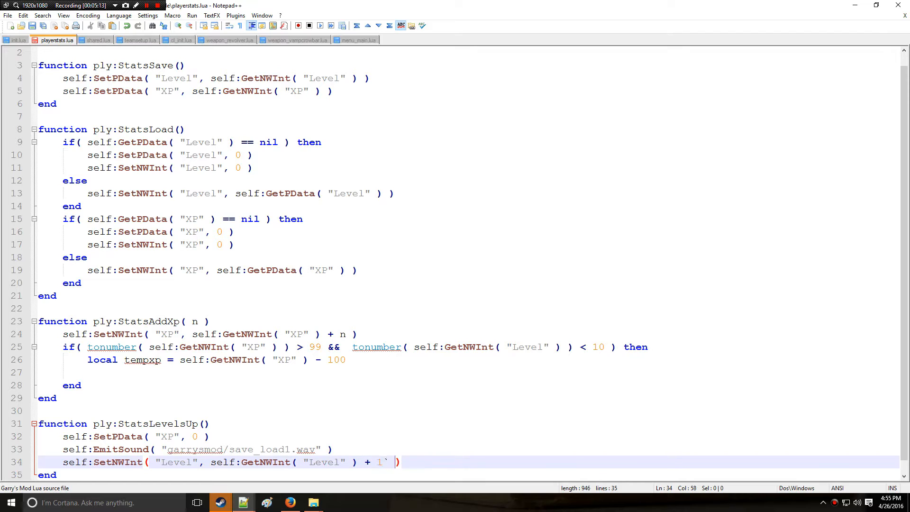
key("Backspace")
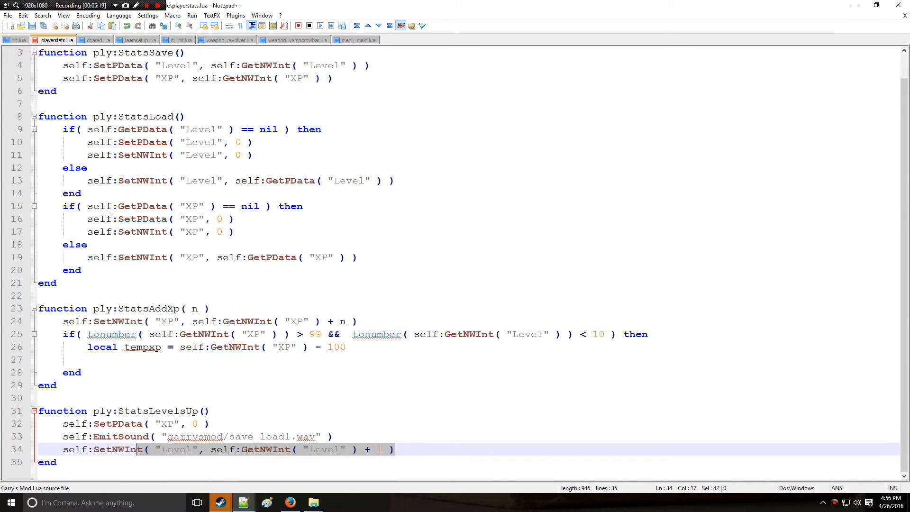
In the level-up block, call self:StatsLevelUp() and set networked XP to tempxp
left_click(345, 347)
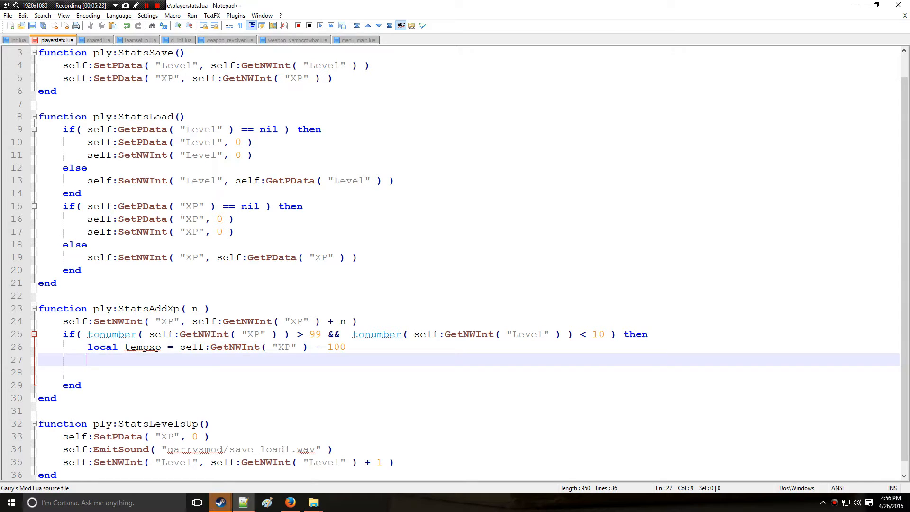
type("self:Stat")
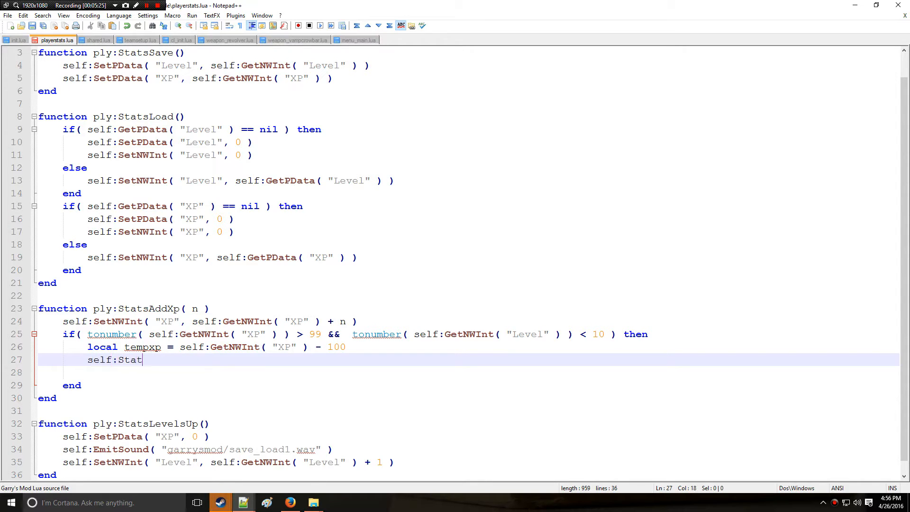
type("sle")
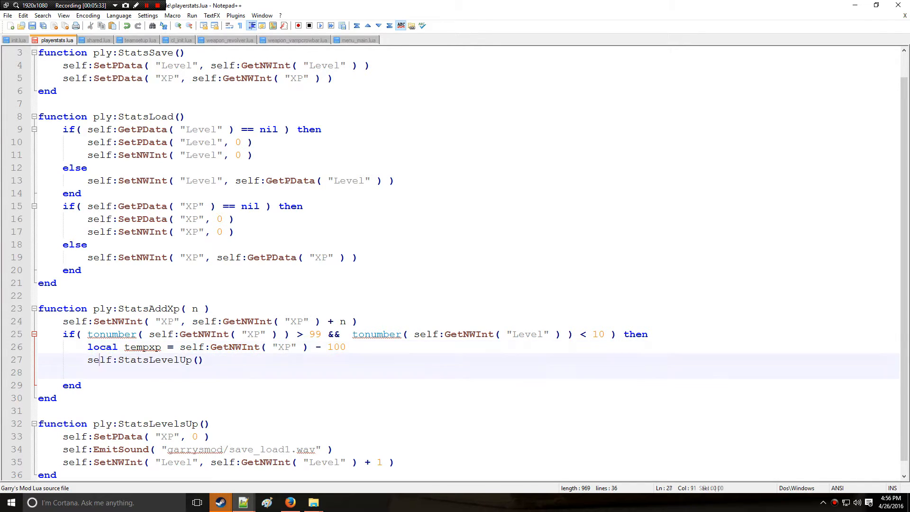
left_click(15, 39)
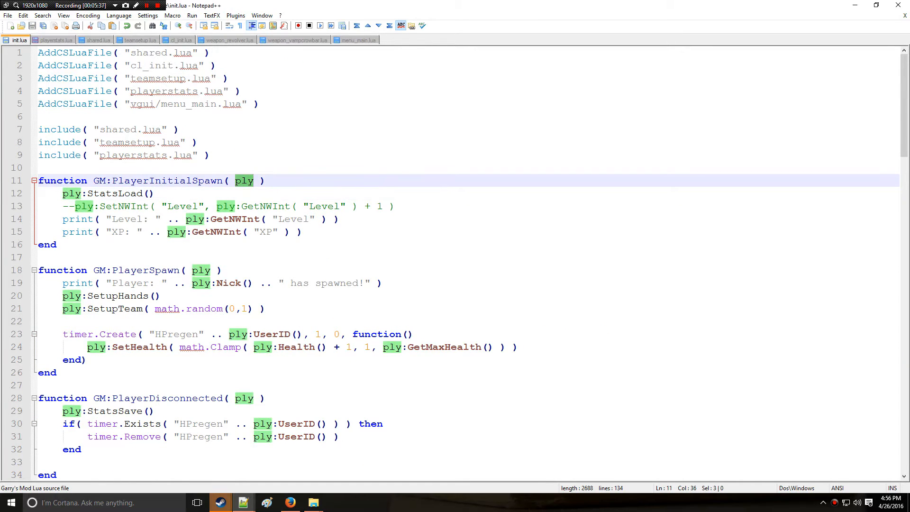
left_click(51, 40)
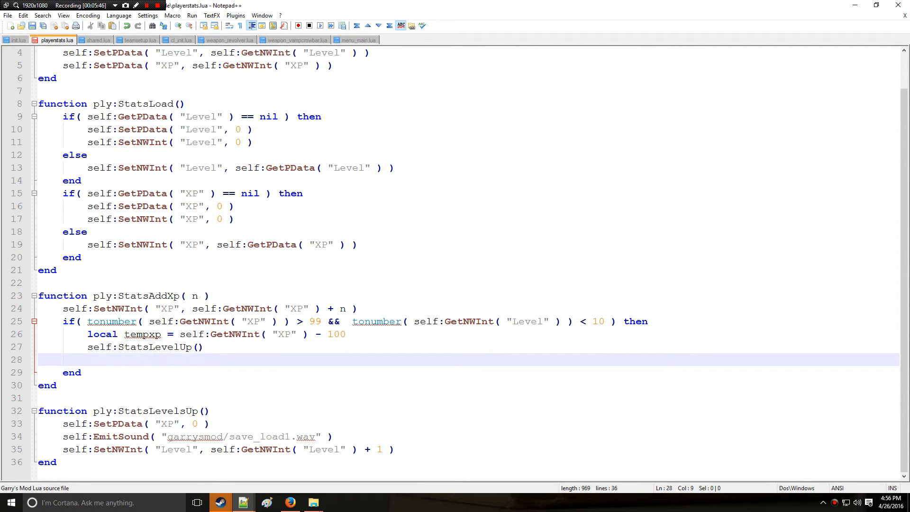
type("self:SetNWInt(")
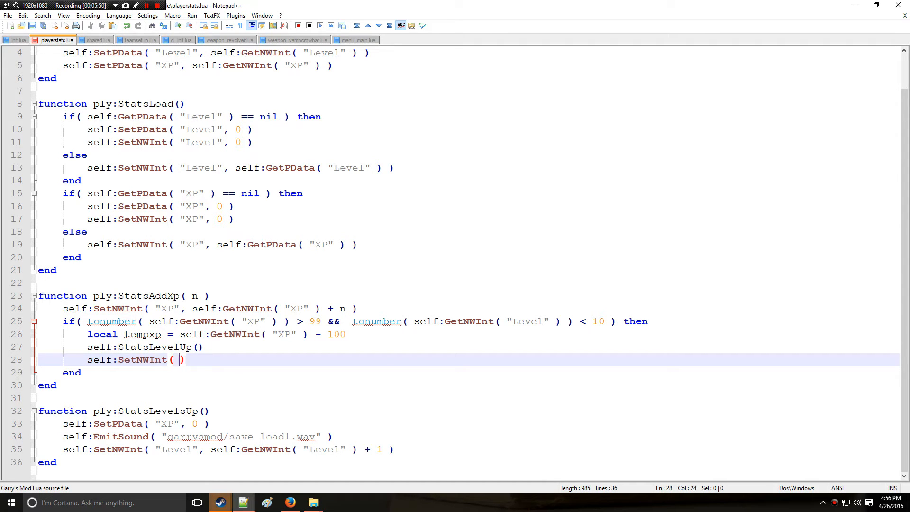
type("\"XP\",")
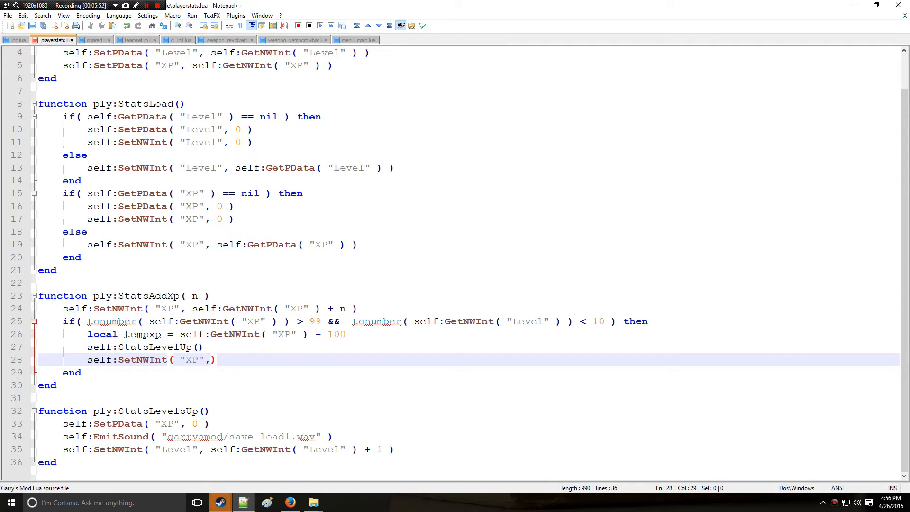
type("tempxp")
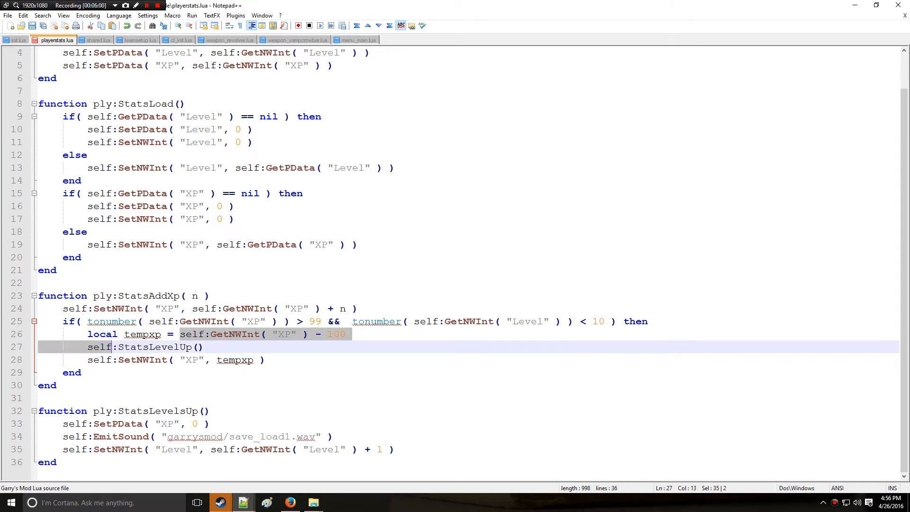
Print a "LEVEL UP!!!!" message showing the new Level and XP
left_click(264, 360)
type("print( \"L")
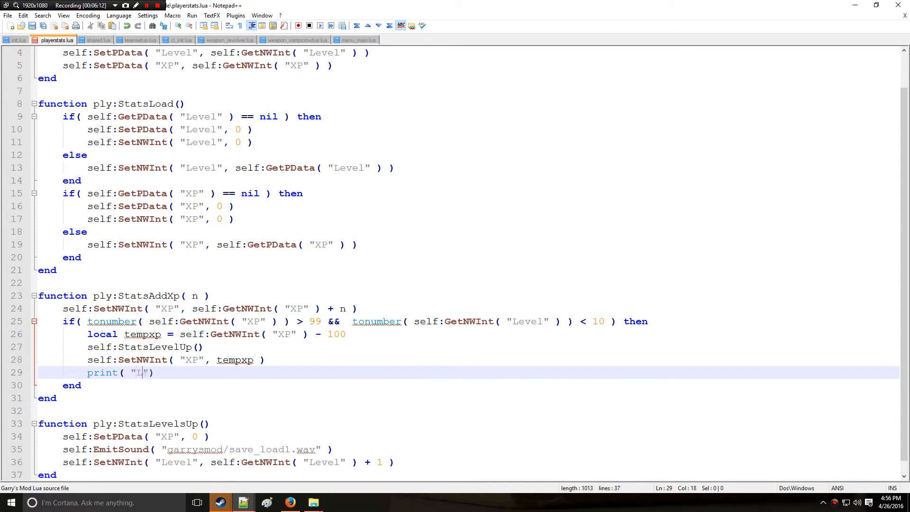
type("LEVEL UP!!")
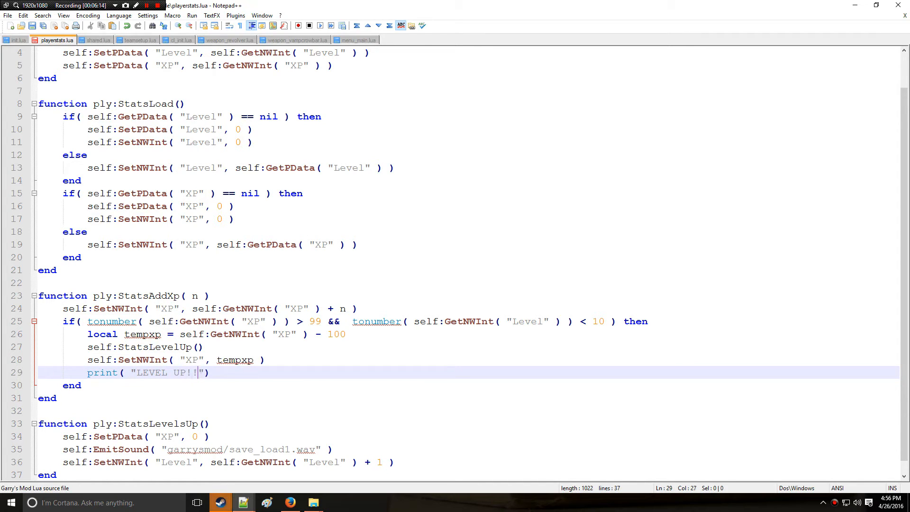
type("!! You are now level")
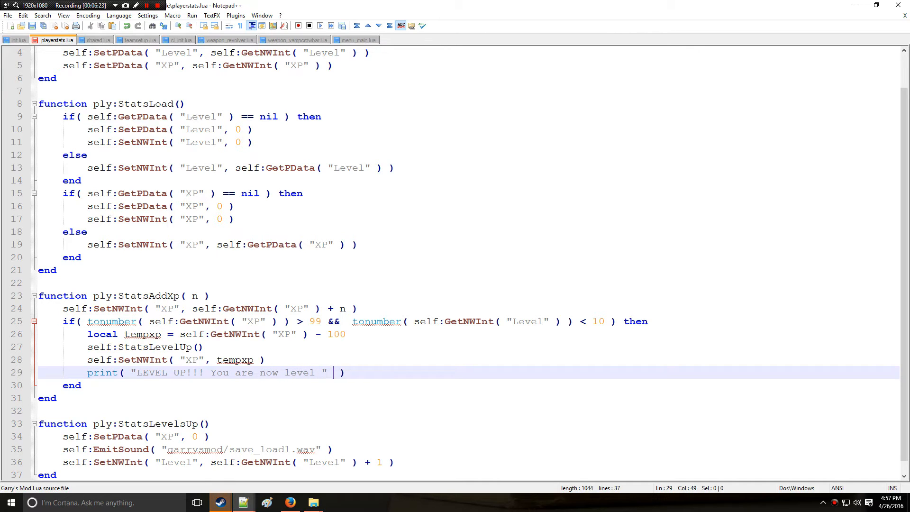
type("..")
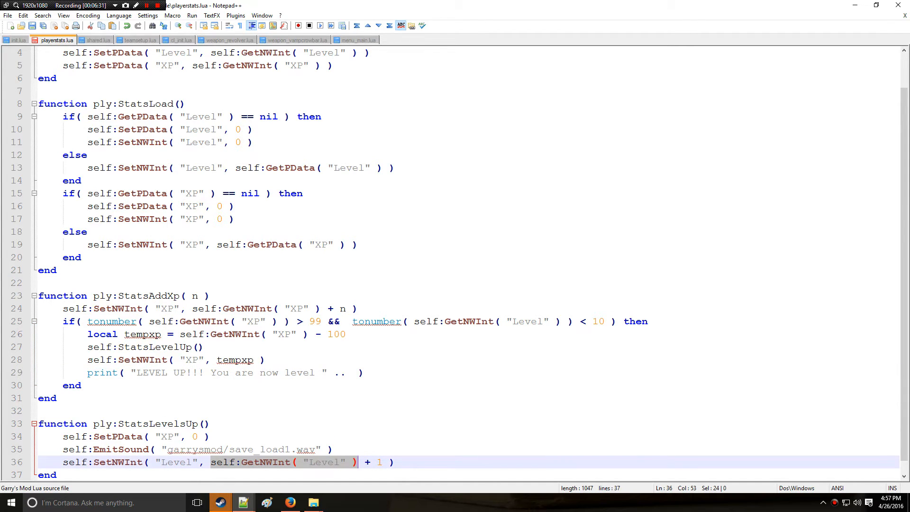
type("self:GetNWInt( \"Level\" )")
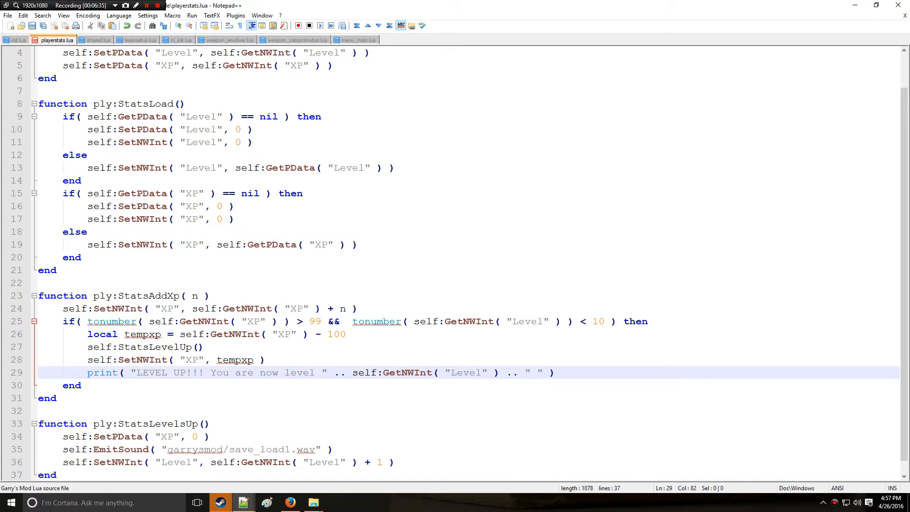
type("with \" .. self:GetNWInt( \"XP")
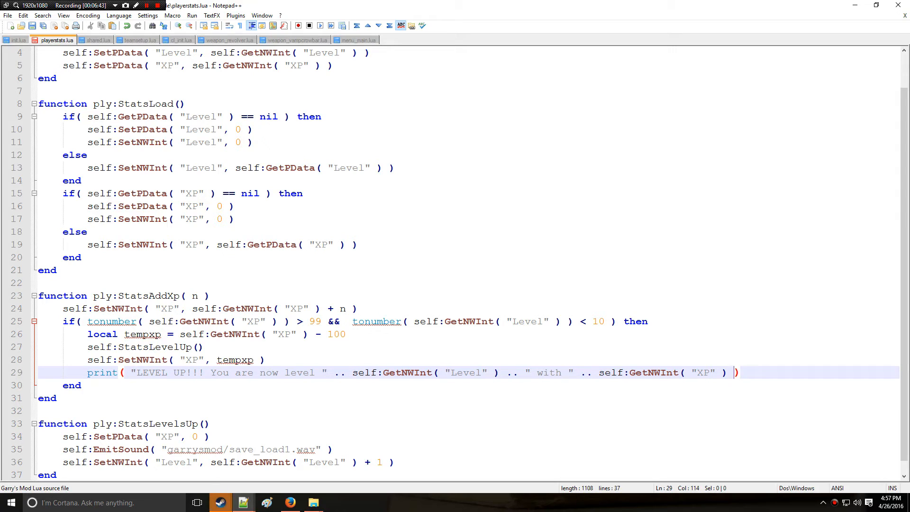
type(".. \" \"")
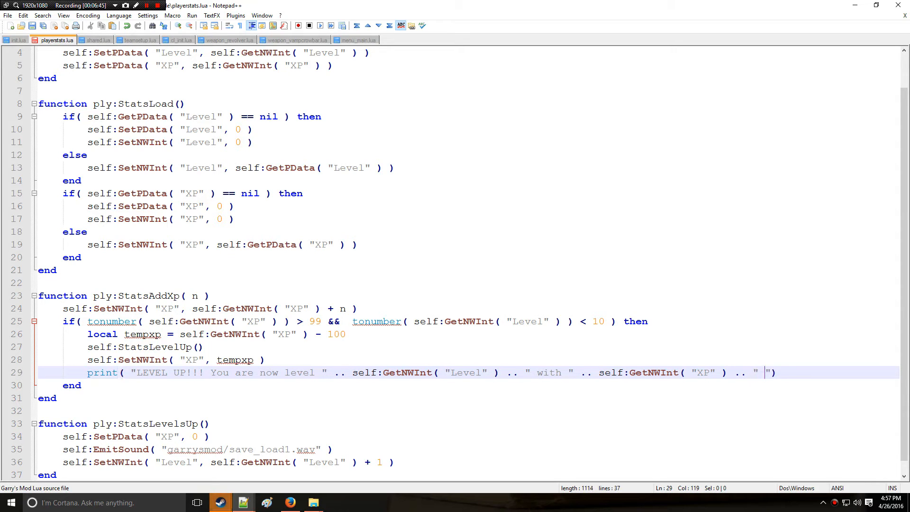
type("xp.")
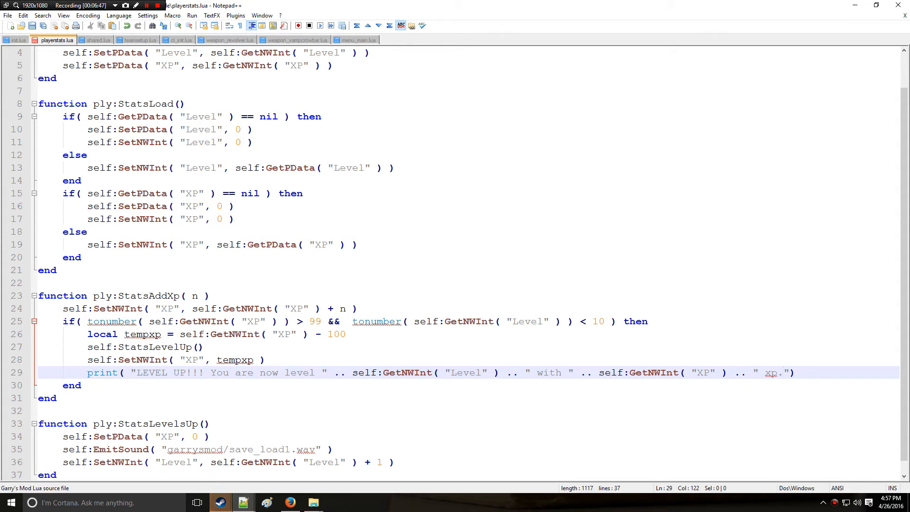
type(")")
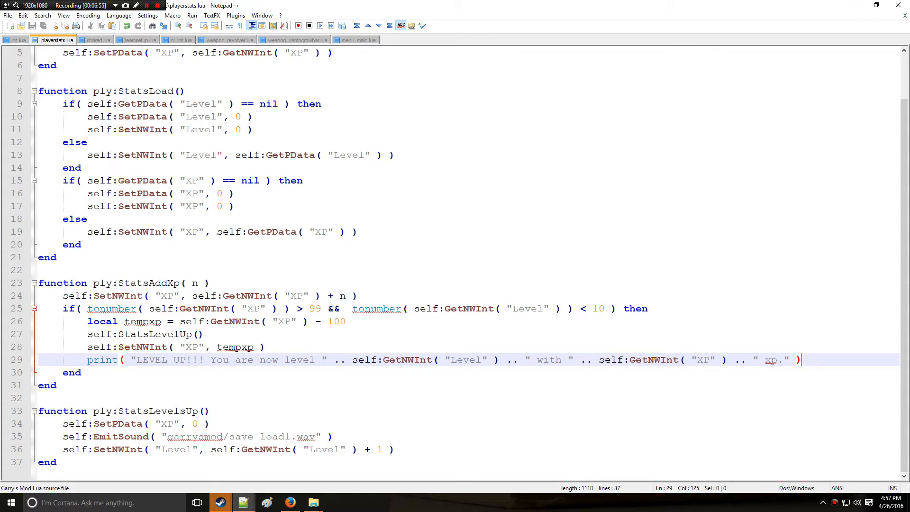
key("Enter")
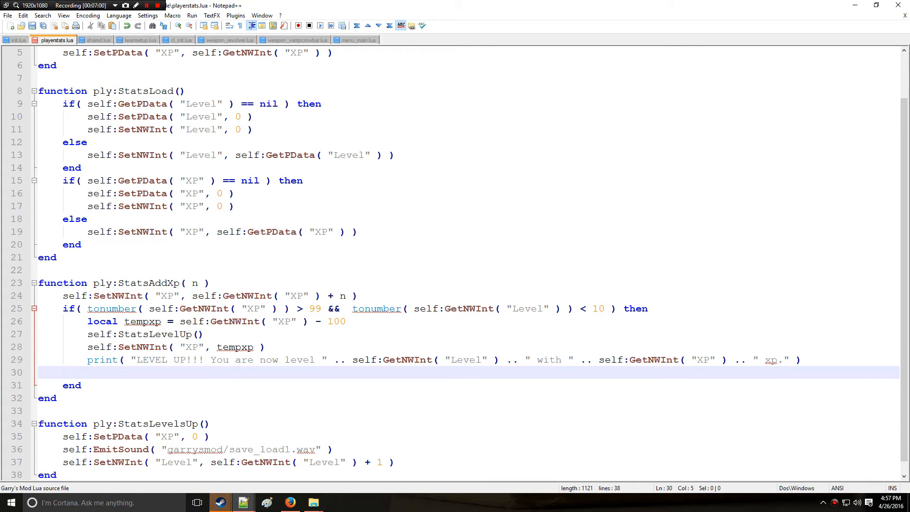
Add an elseif for Level == 10 holding XP at 100, then switch to init.lua
type("elseif")
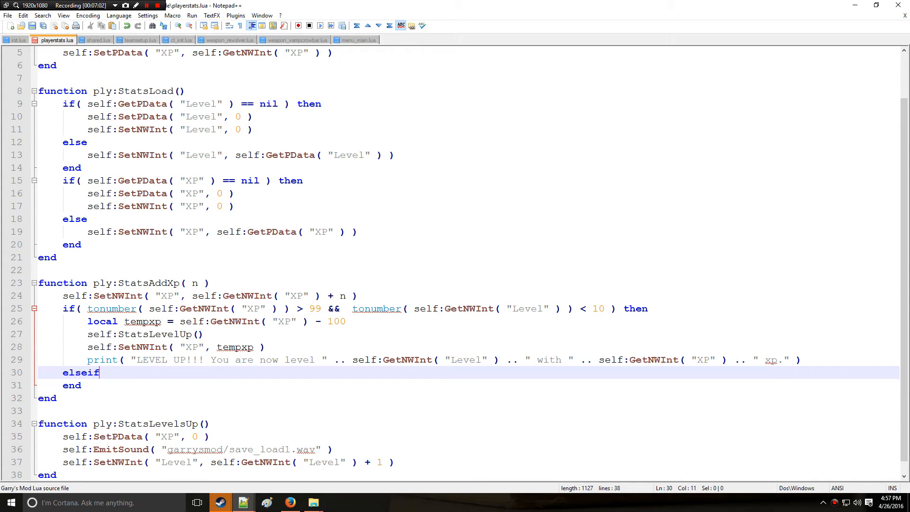
type("(")
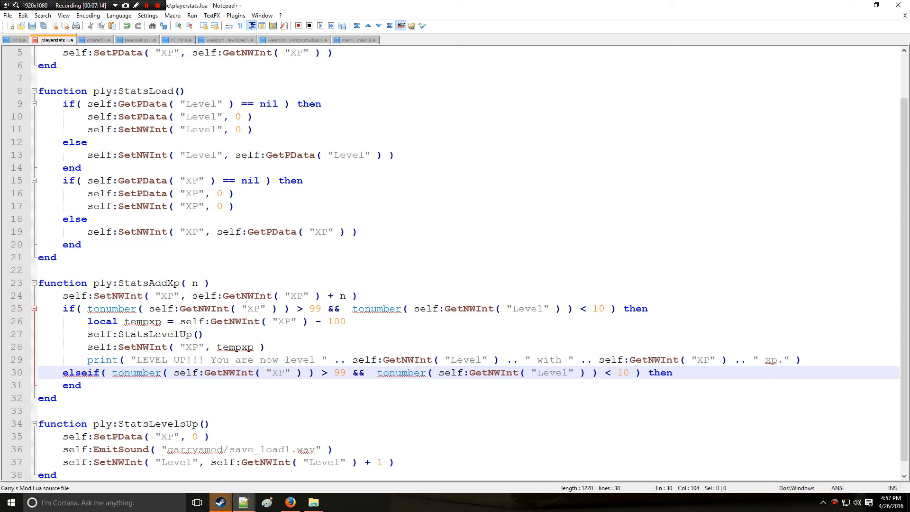
type("==")
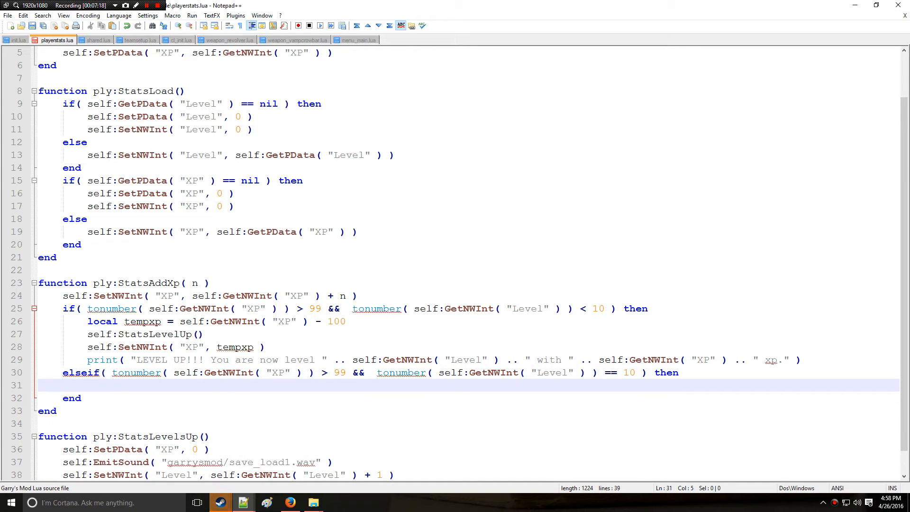
type("self:")
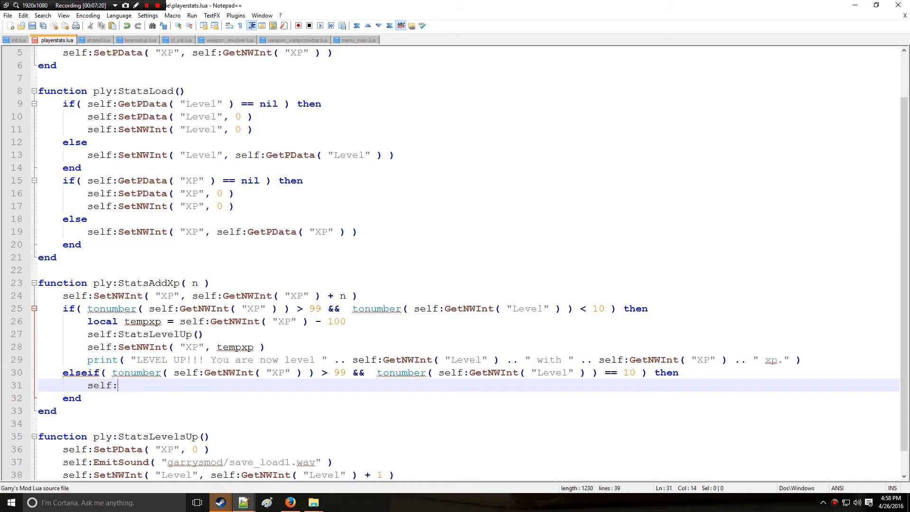
type("SetNWInt( \"")
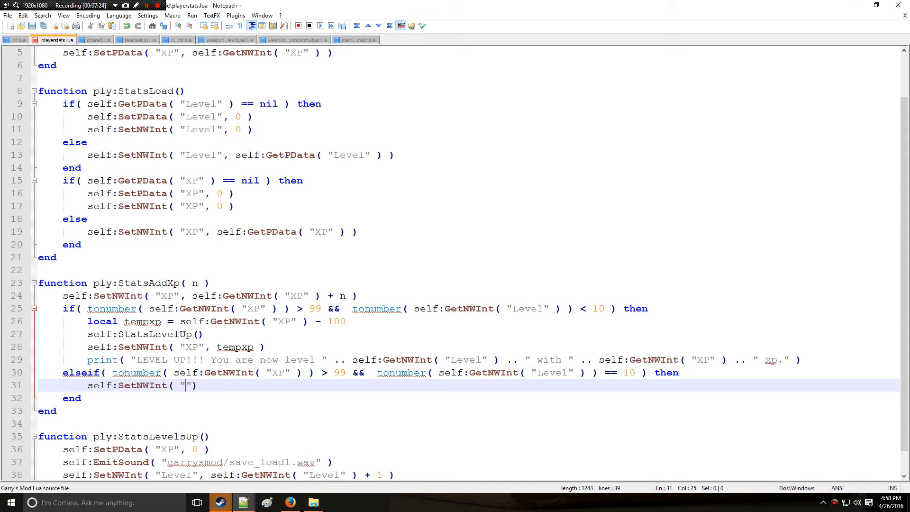
type("XP\", 100")
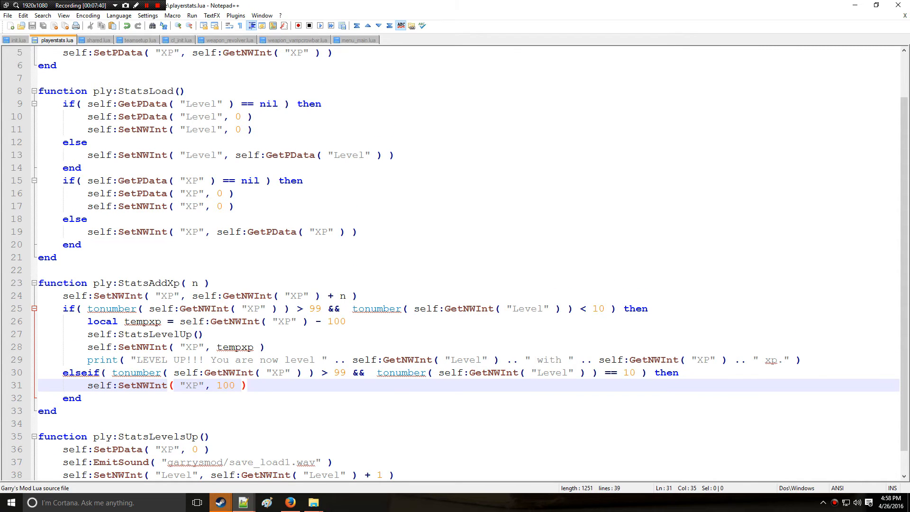
scroll("down", 3)
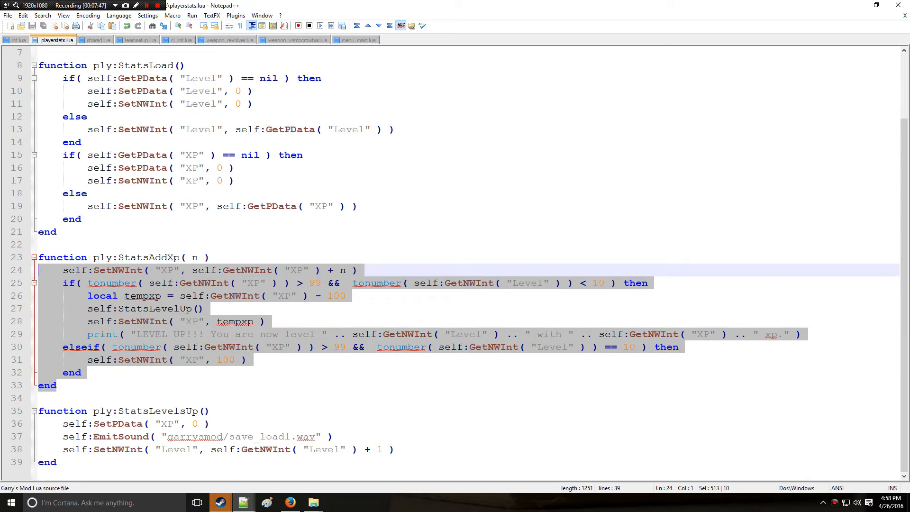
left_click(16, 46)
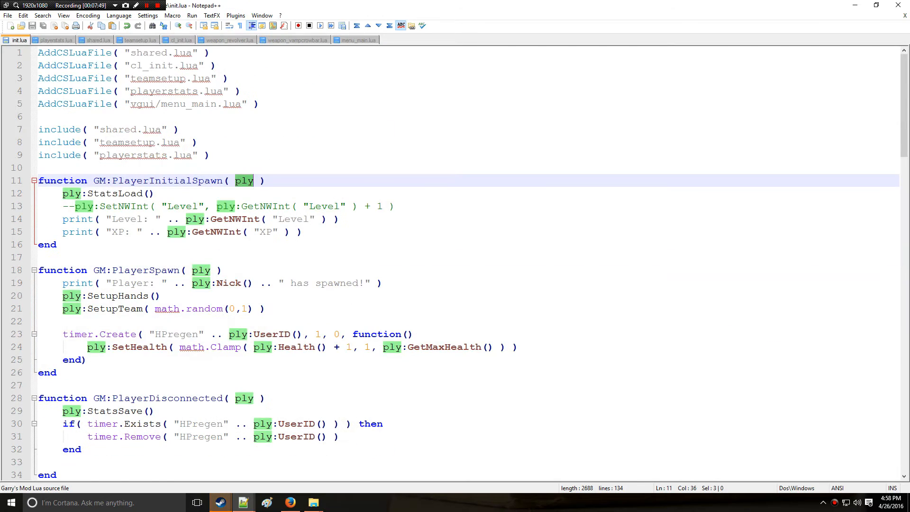
scroll("down", 3)
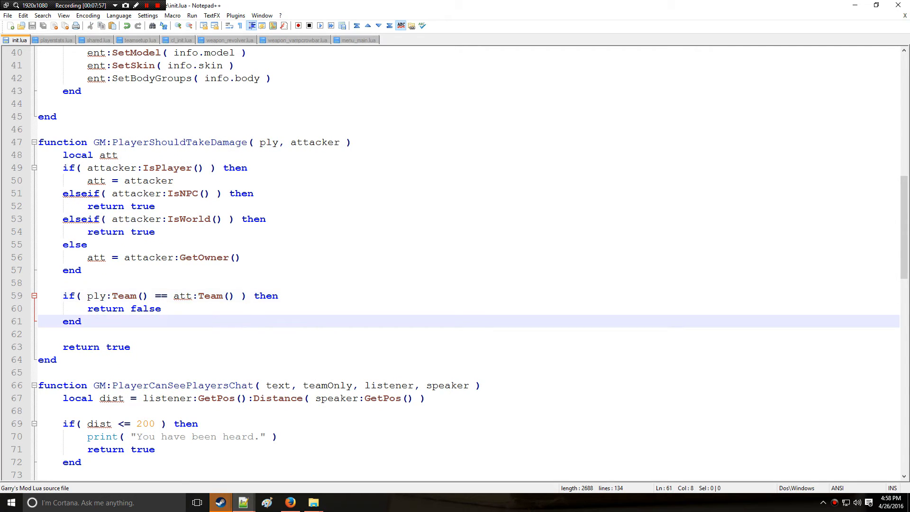
left_click(154, 232)
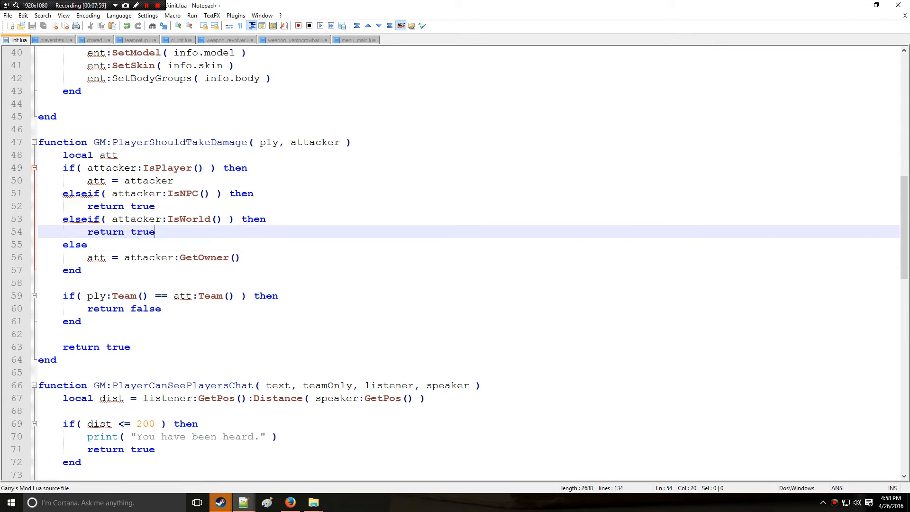
key("Enter")
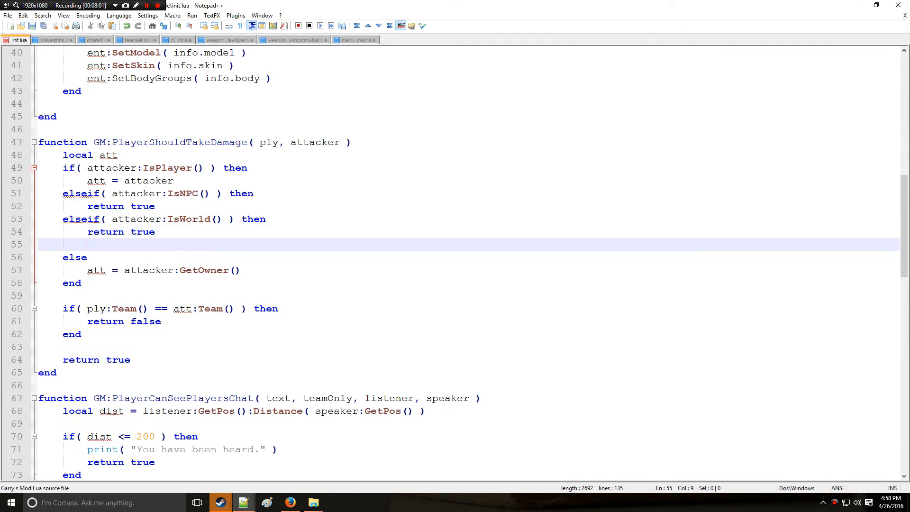
key("Backspace")
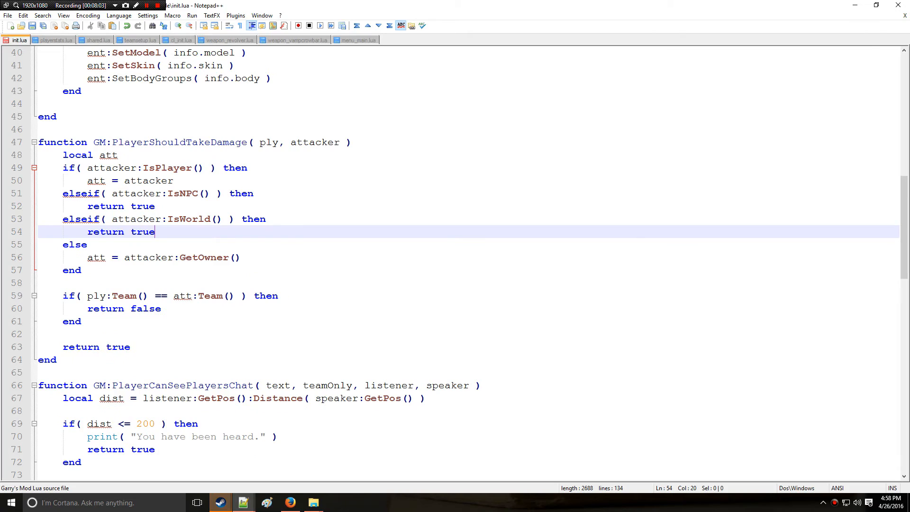
scroll("down", 3)
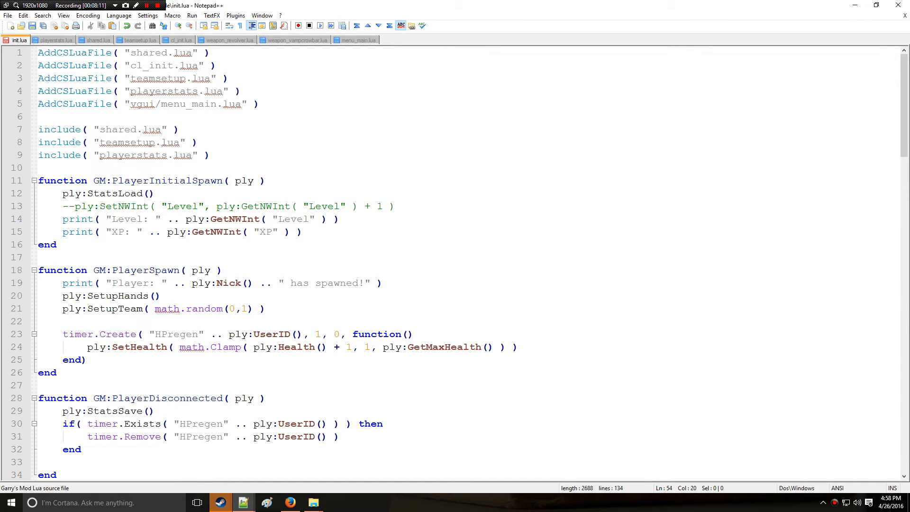
left_click(56, 372)
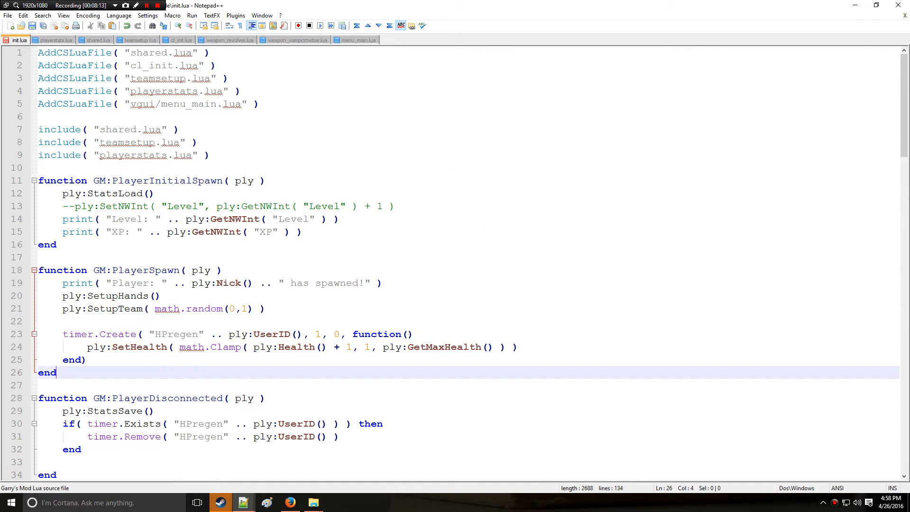
Type the function GM:PlayerDeath( ply ) header in init.lua after PlayerSpawn
type("function")
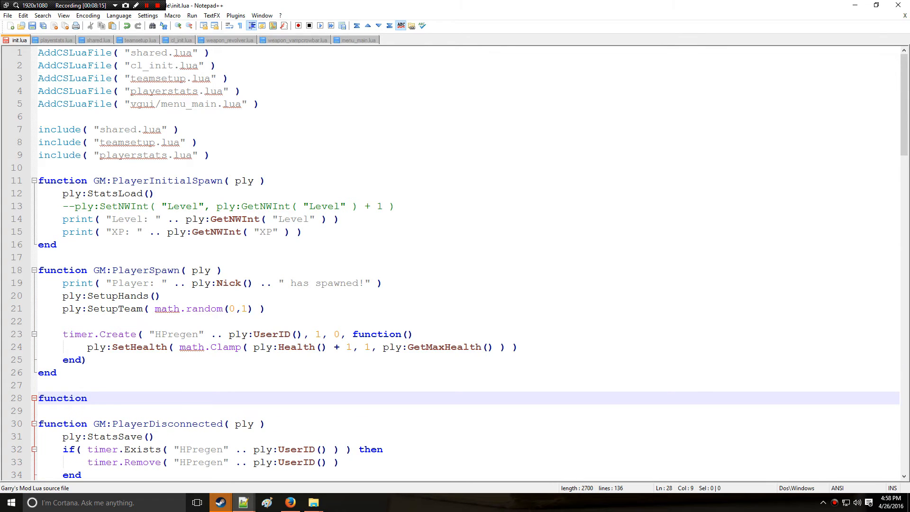
type("GM:Pla")
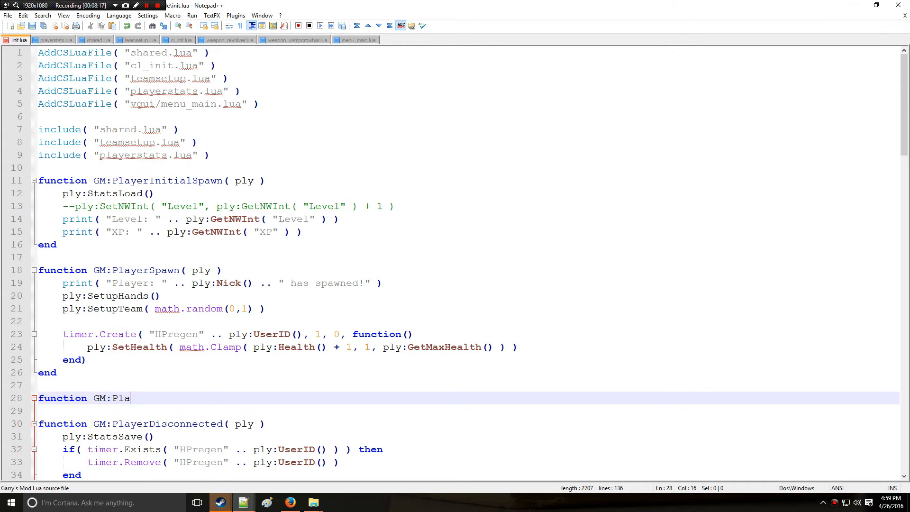
type("yerDea")
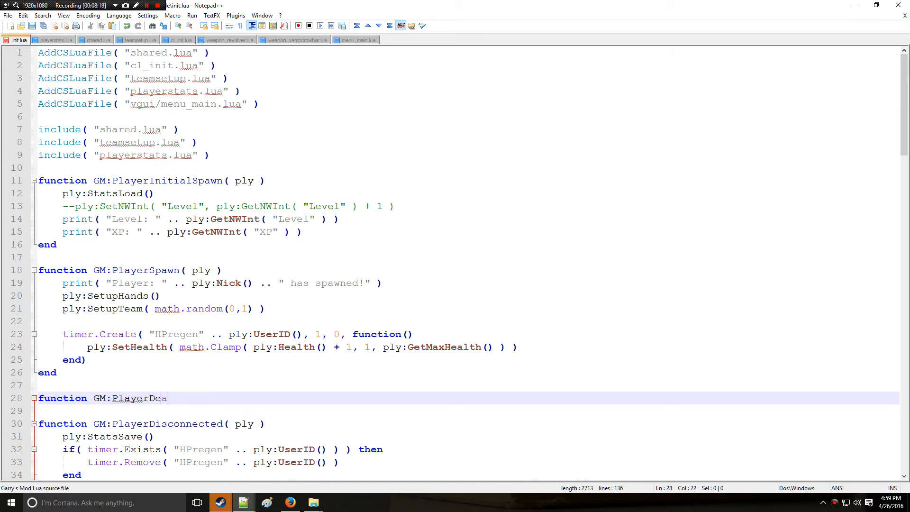
type("th( ply )")
type("end")
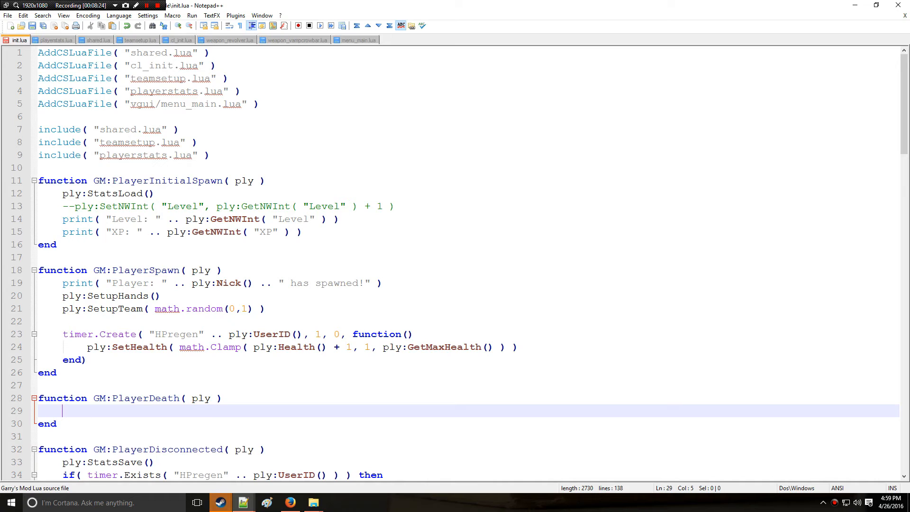
Add a ply:StatsAddXp( call, checking the exact function name in playerstats.lua
type("ply")
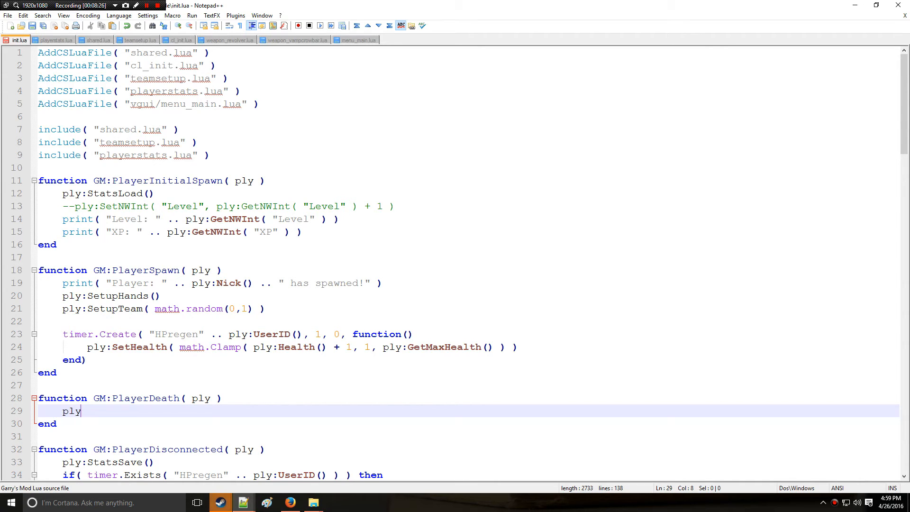
type(":St")
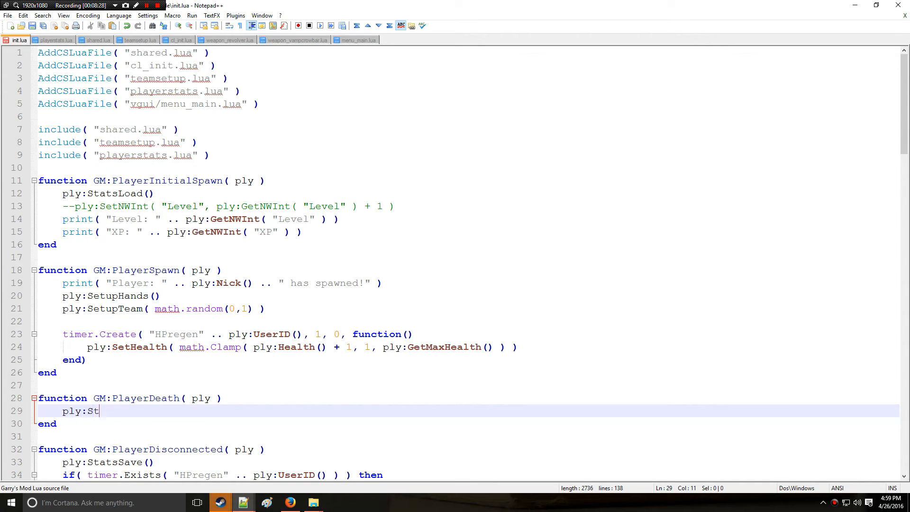
type("atsAddXP")
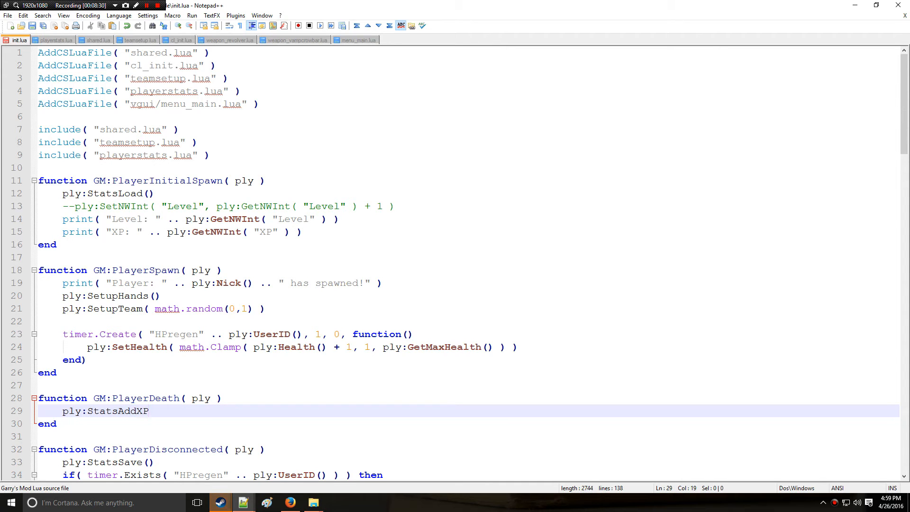
left_click(59, 39)
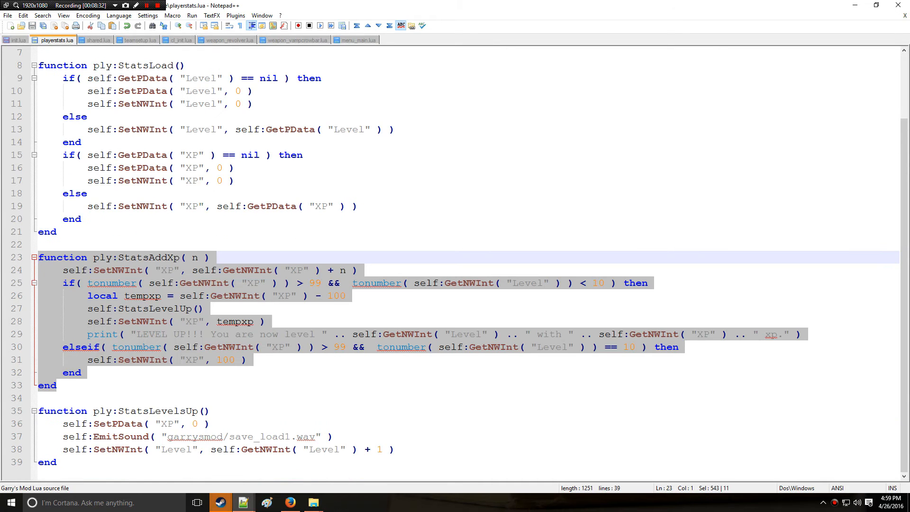
double_click(147, 257)
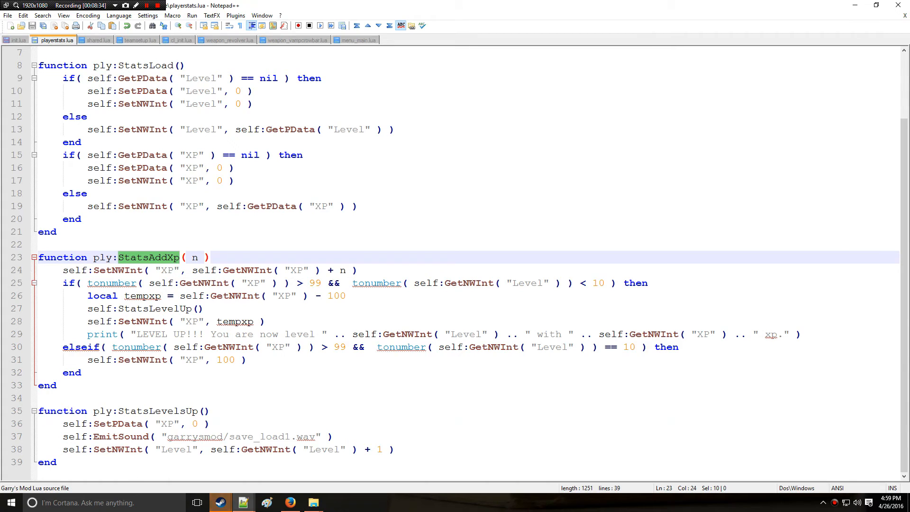
left_click(15, 40)
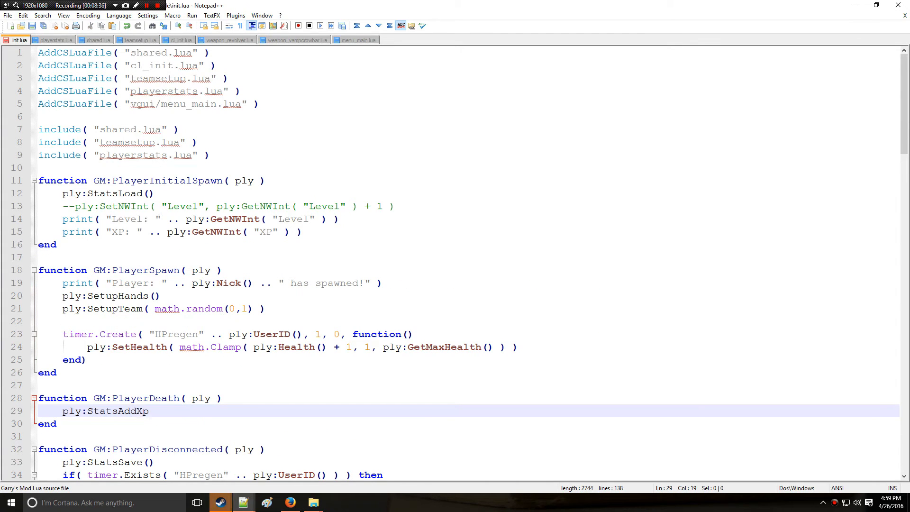
type("(")
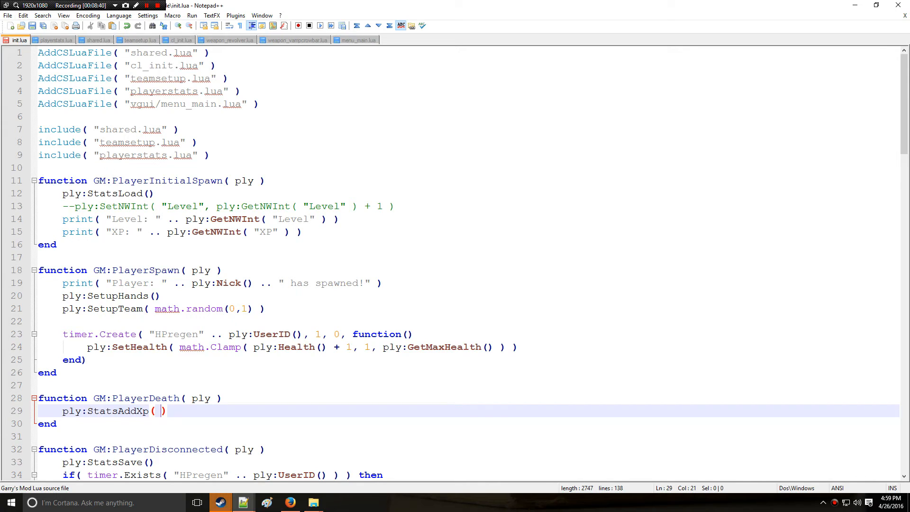
type("70")
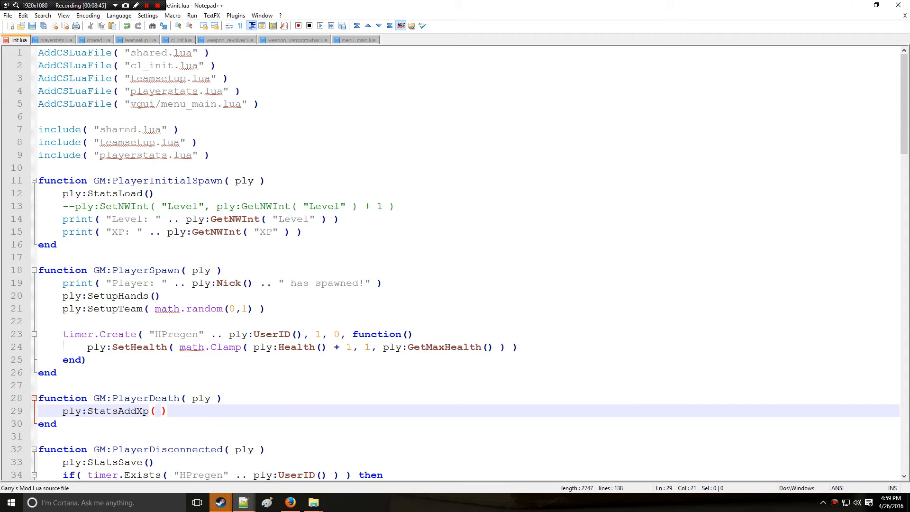
type("55")
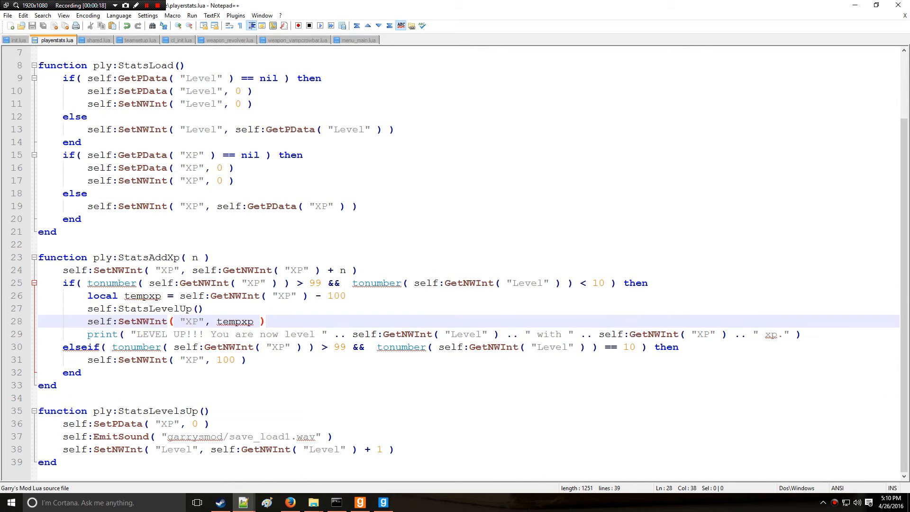
Highlight StatsAddXp's level-up branch and select the StatsLevelUp call name
left_click_drag(63, 282, 264, 322)
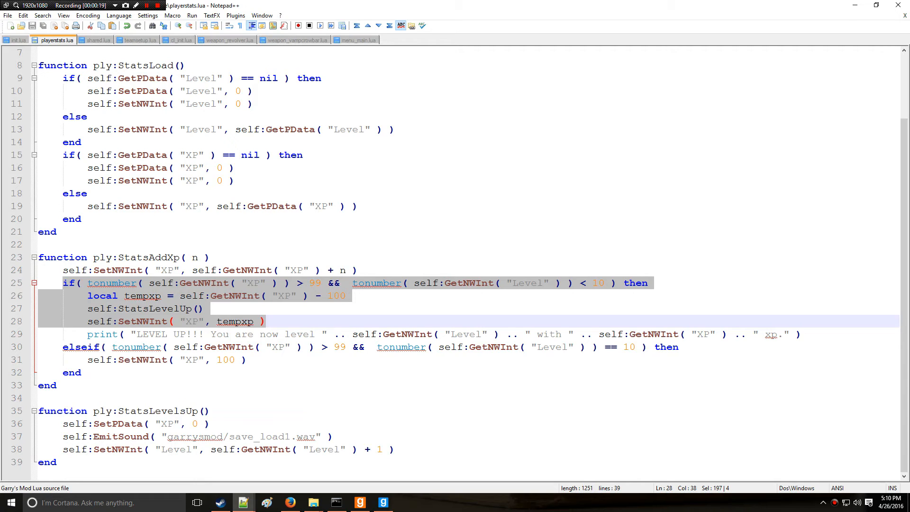
double_click(147, 308)
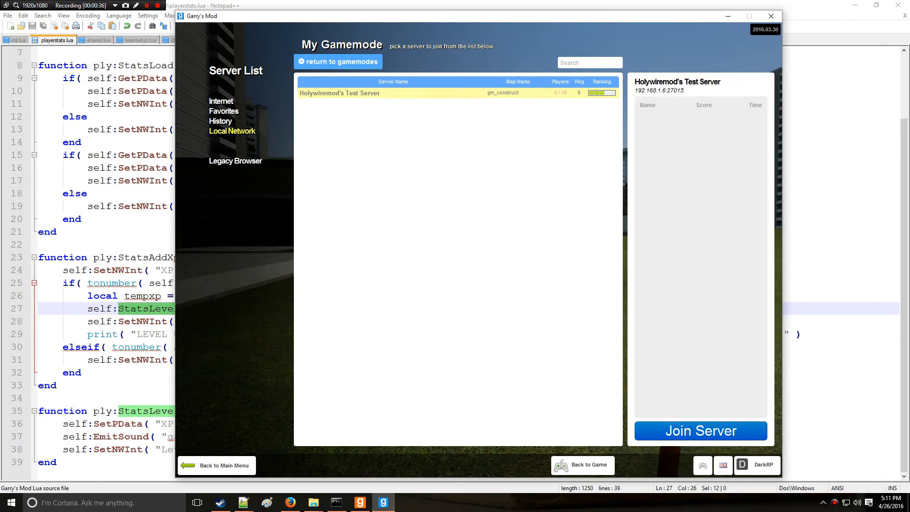
Review the ply:StatsAddXp( 55 ) line in init.lua, then return to Garry's Mod
left_click(701, 431)
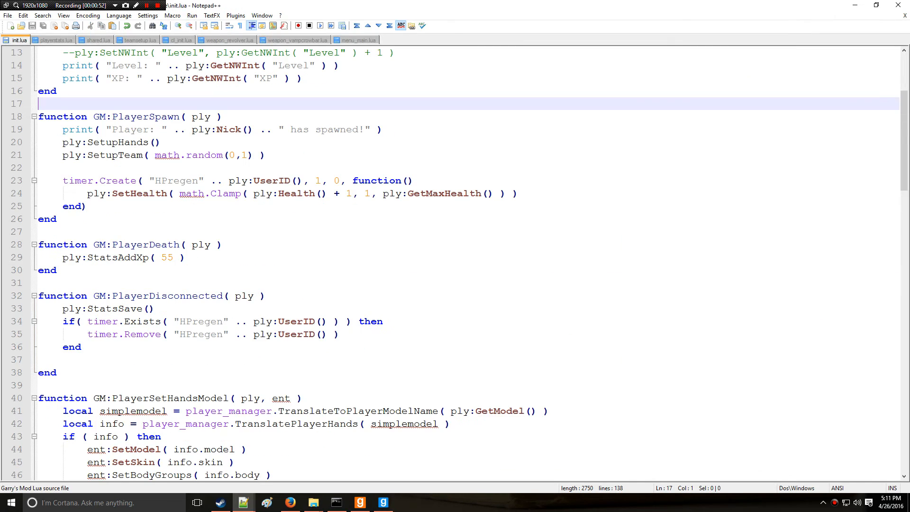
triple_click(118, 257)
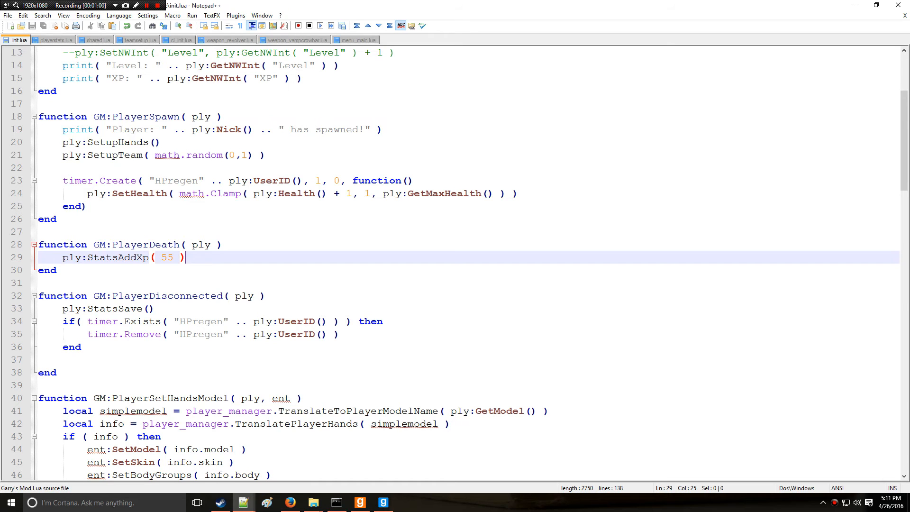
left_click(56, 40)
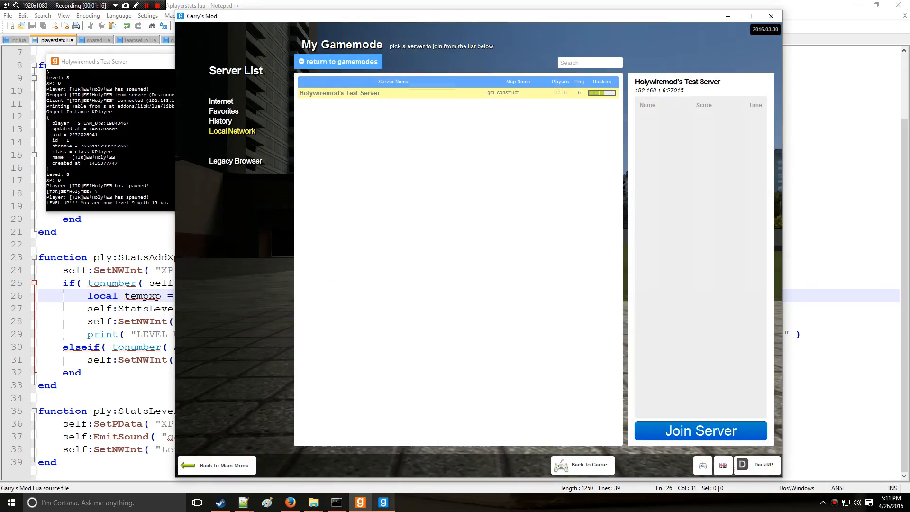
left_click(701, 430)
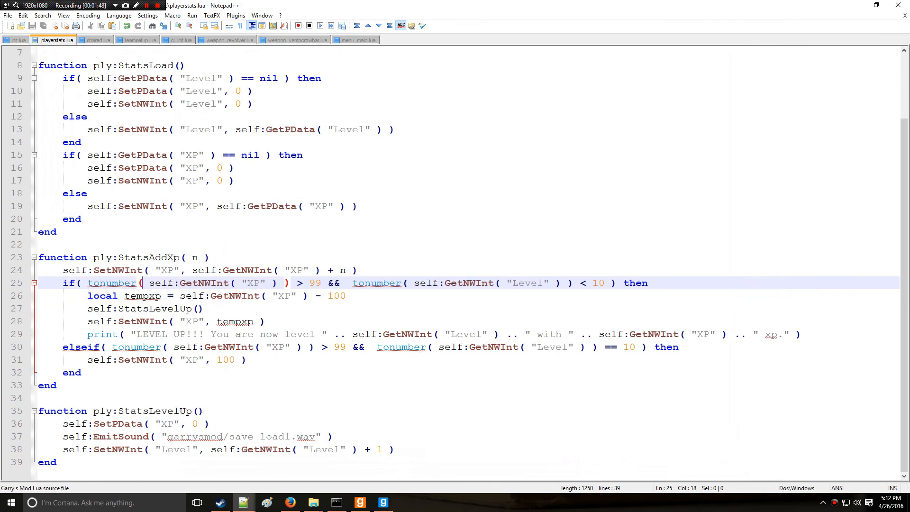
Highlight code in playerstats.lua and select XP to see all its occurrences
left_click_drag(62, 269, 246, 360)
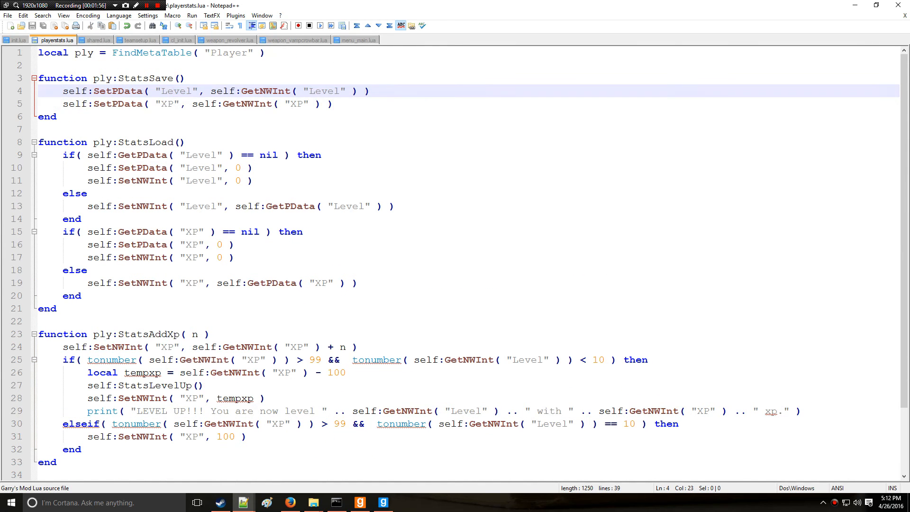
double_click(167, 103)
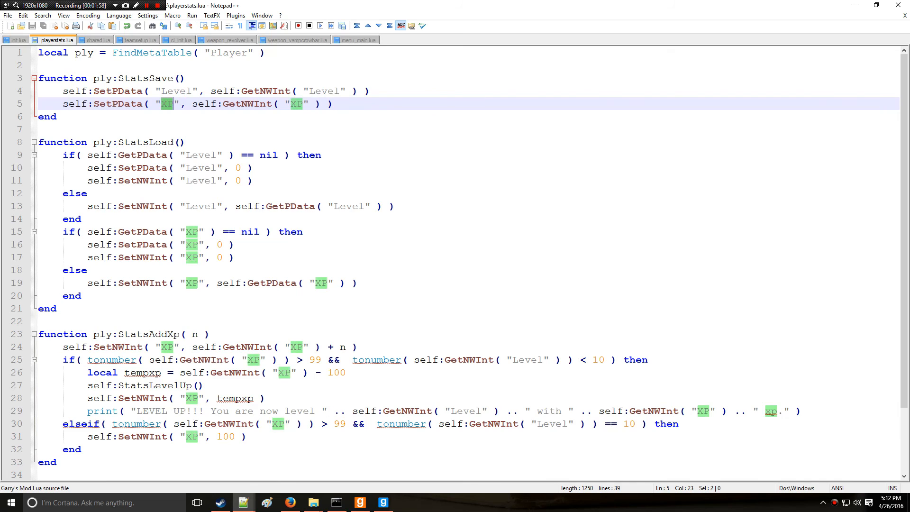
scroll("down", 3)
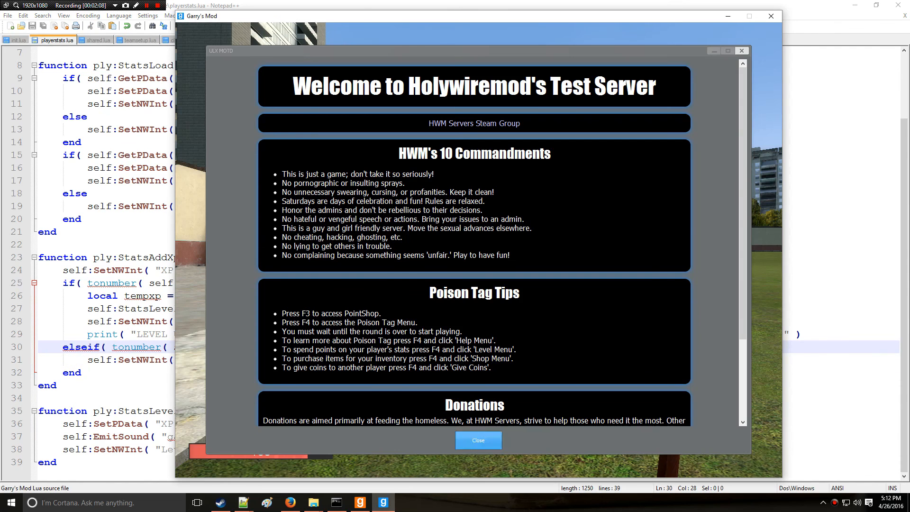
Dismiss the server welcome message and scroll through StatsAddXp in playerstats.lua
left_click(478, 440)
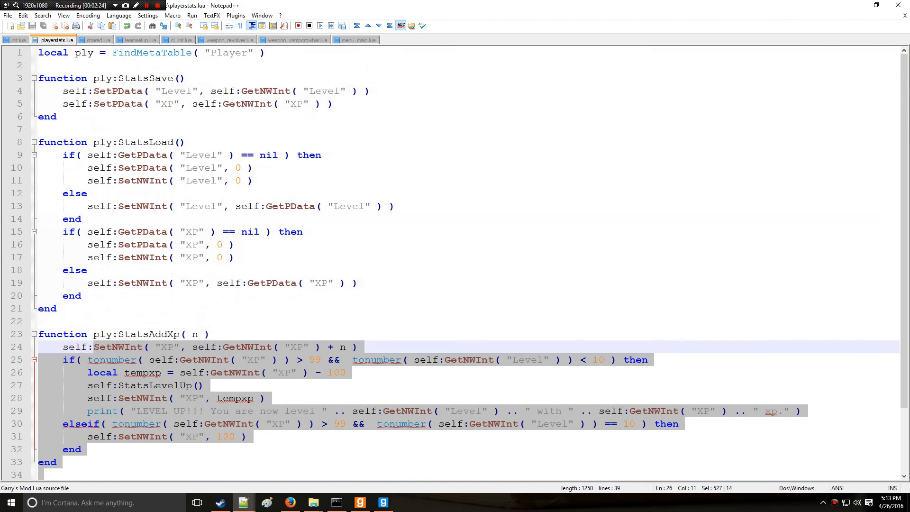
scroll("down", 3)
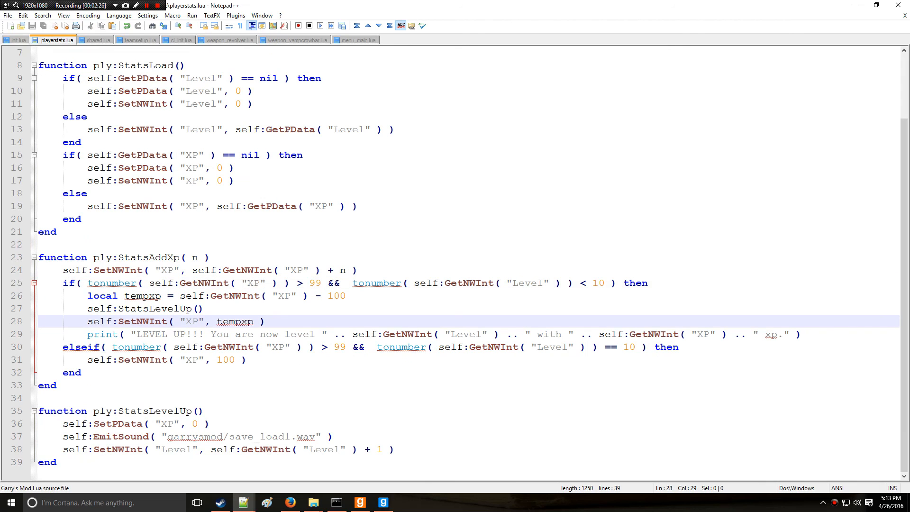